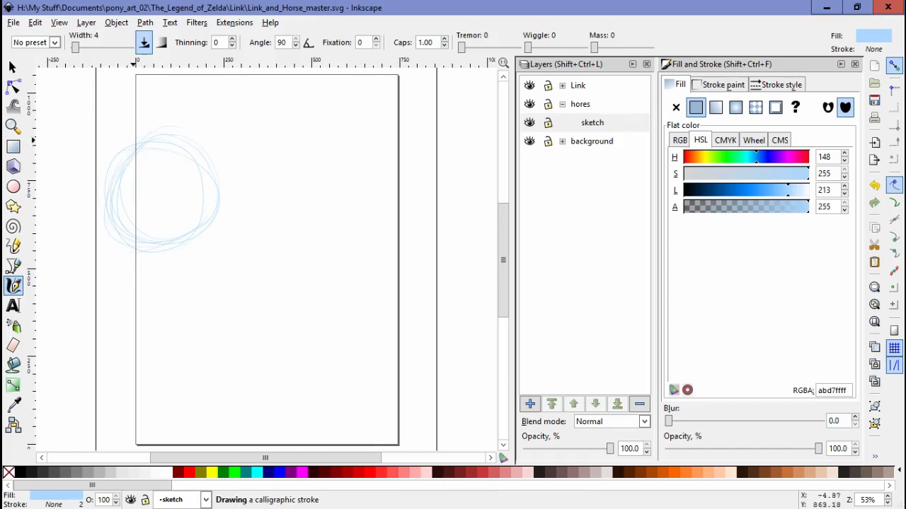
Sketch loose pale blue calligraphic circles and strokes for the horse's head and neck.
drag(219, 170, 248, 318)
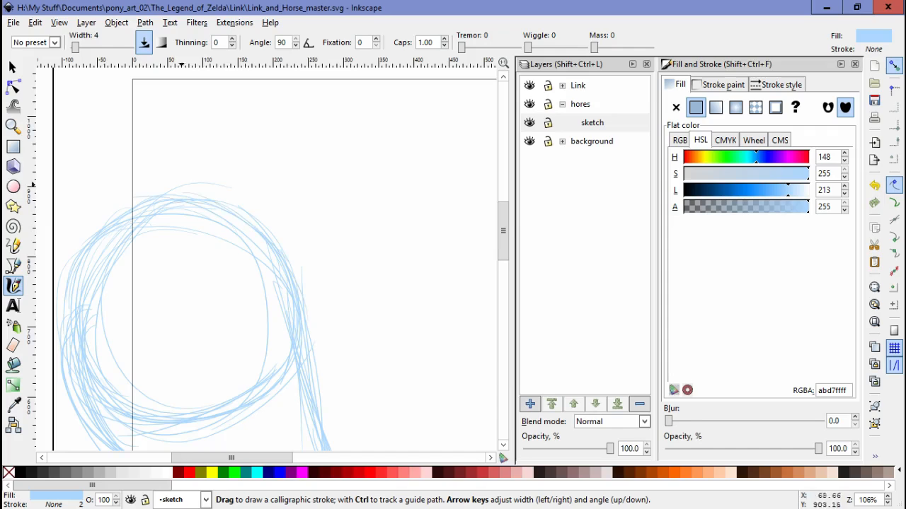
drag(159, 210, 262, 116)
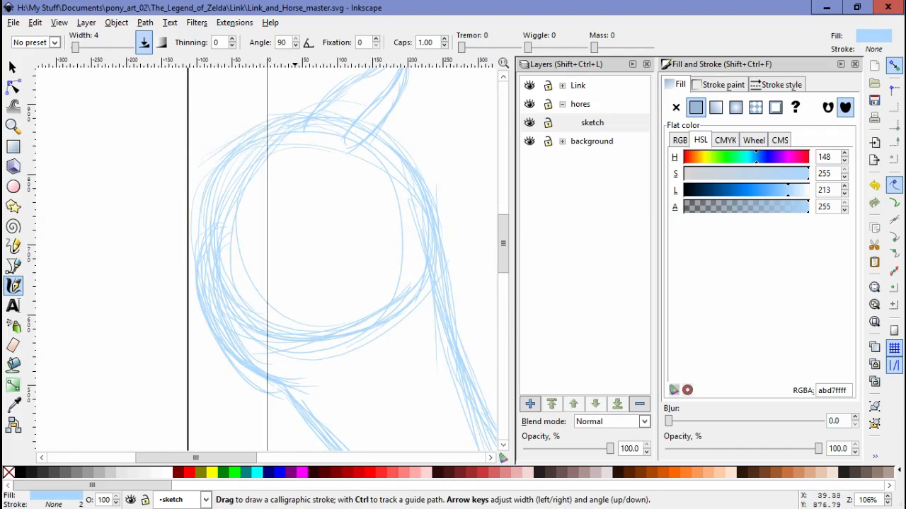
scroll(down, 3)
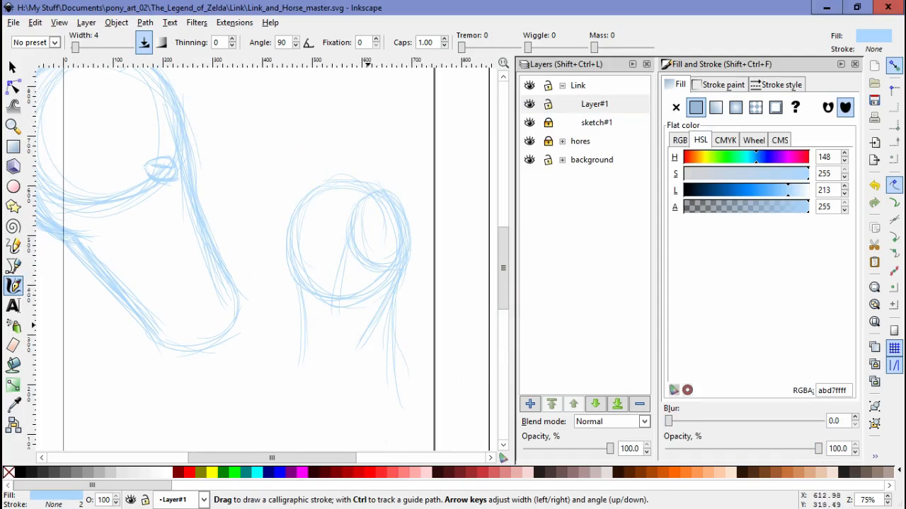
Sketch large pale blue circles for Link's head and body above the horse.
drag(336, 304, 357, 353)
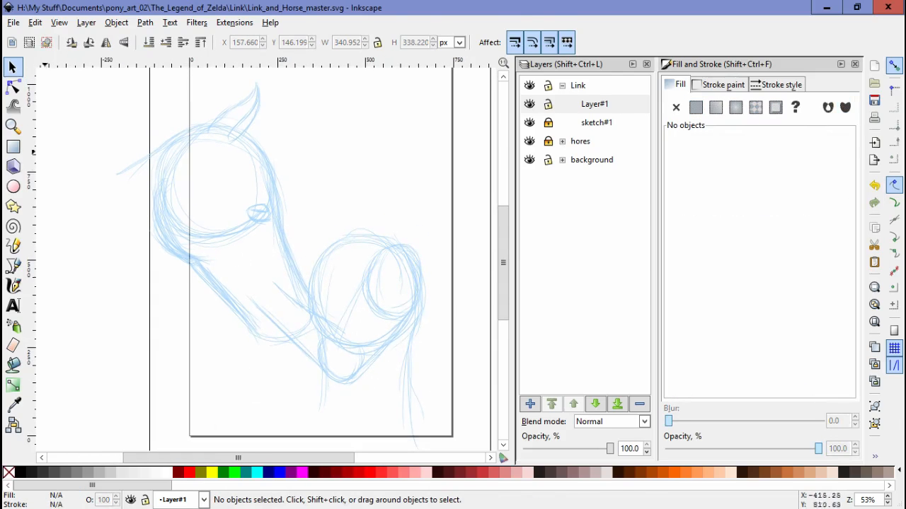
click(12, 286)
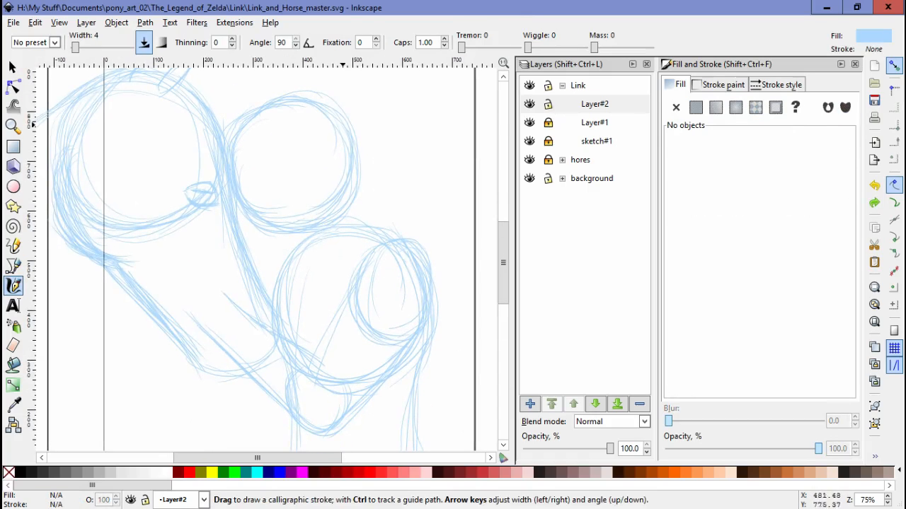
Switch to Layer#1 and clear away stray sketch strokes.
click(695, 107)
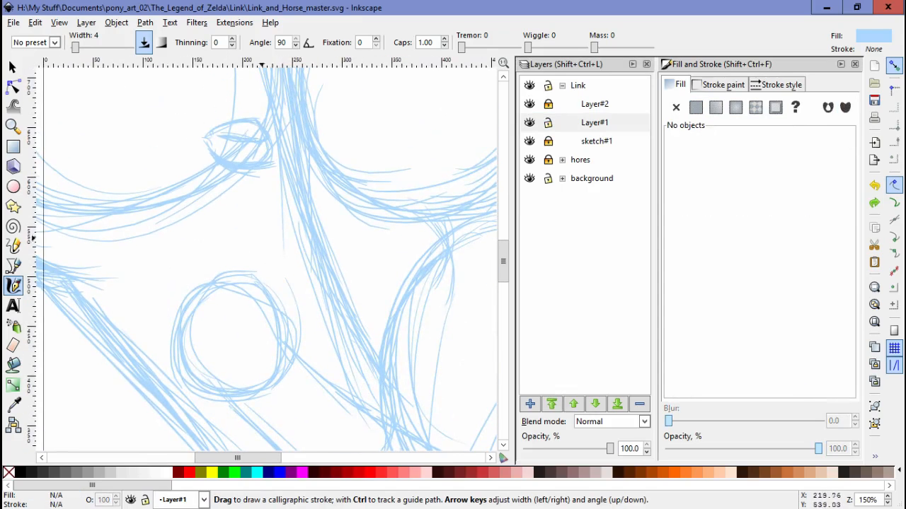
click(696, 108)
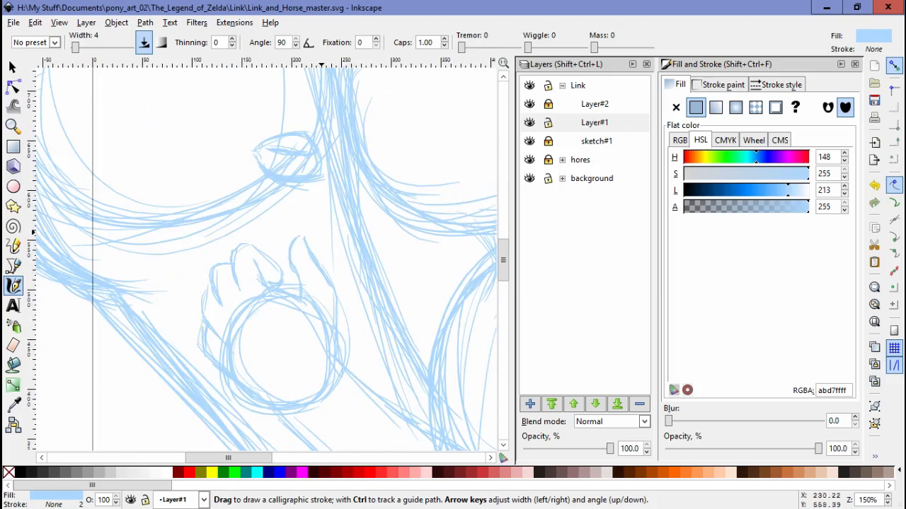
click(12, 66)
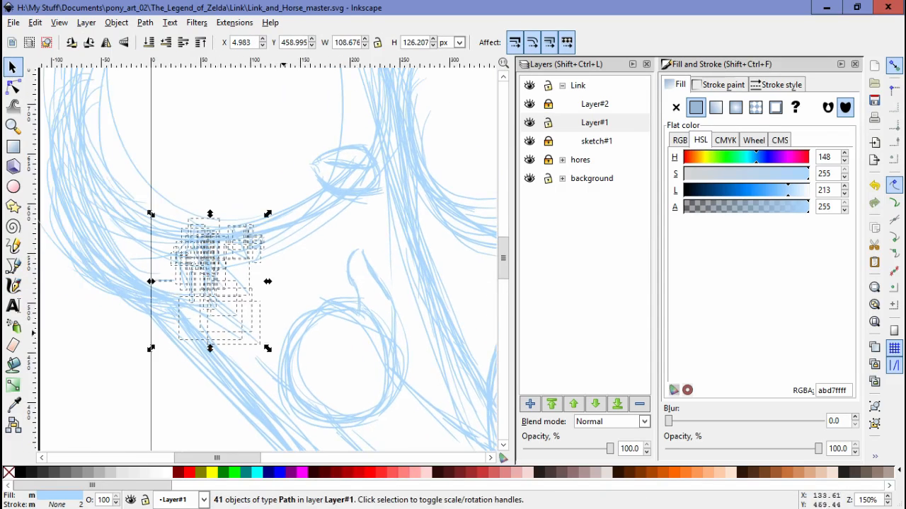
click(13, 286)
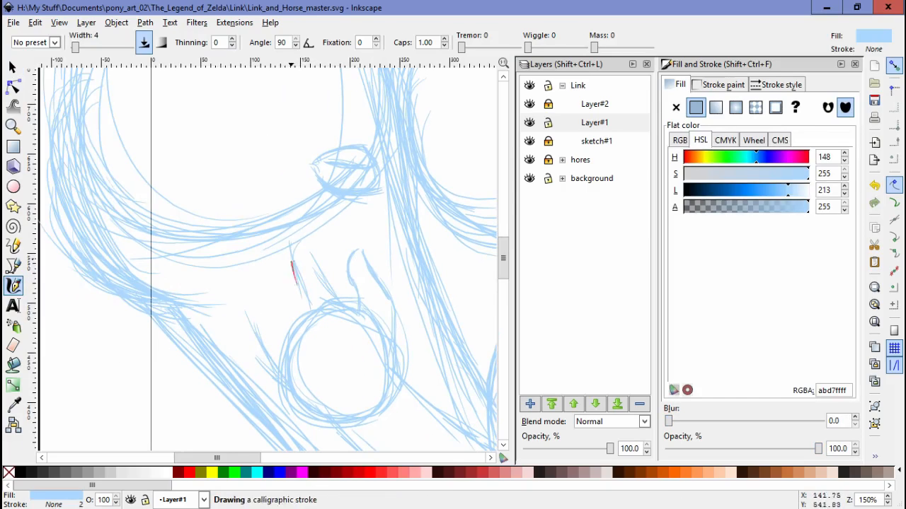
Draw finger strokes for Link's hand around the small circle and add a head sublayer.
drag(291, 266, 309, 312)
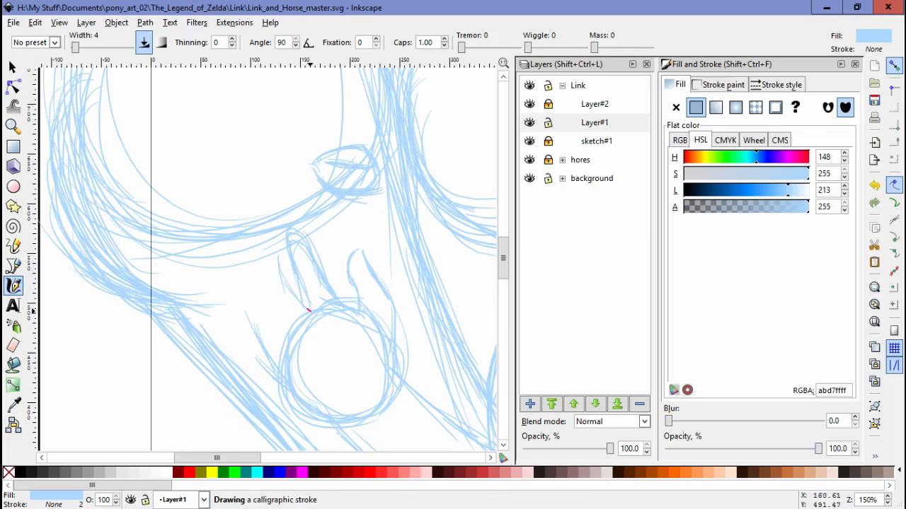
drag(308, 311, 262, 248)
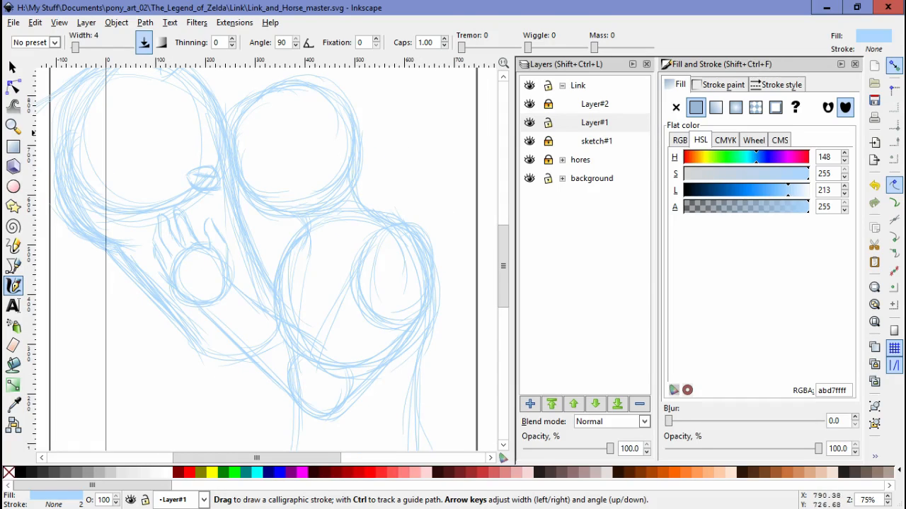
click(529, 405)
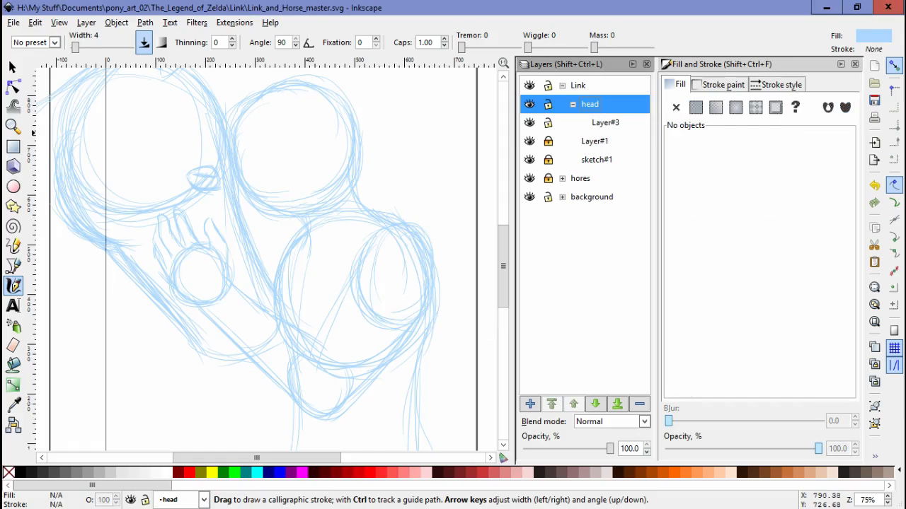
Ink Link's face, jaw and chin outline in darker blue on the head sublayer.
click(11, 66)
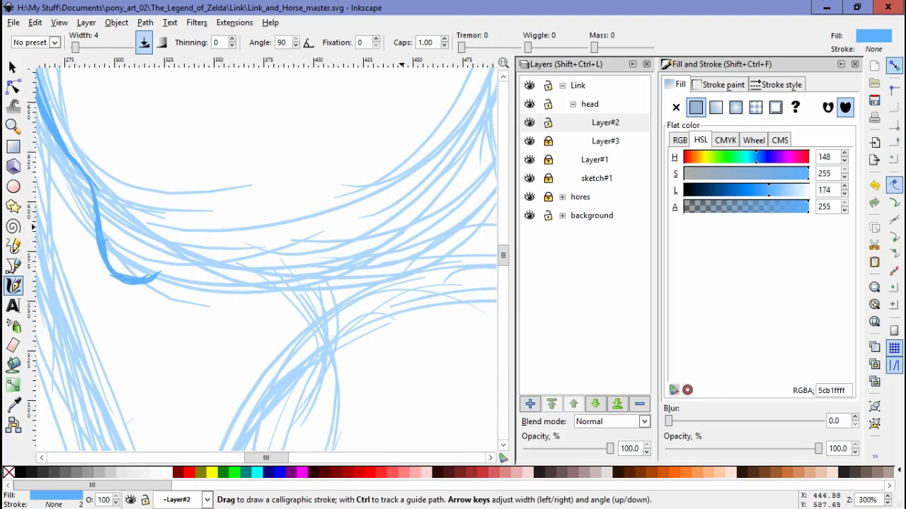
drag(342, 344, 379, 304)
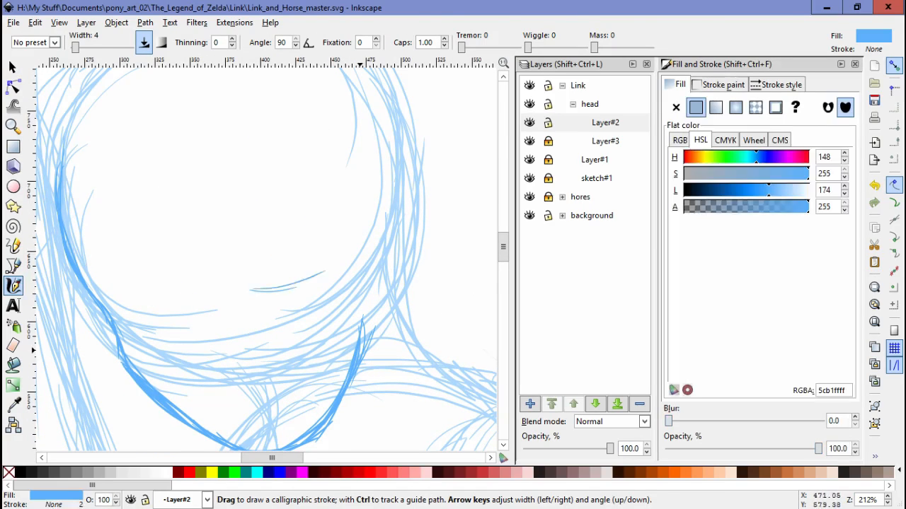
drag(283, 135, 340, 172)
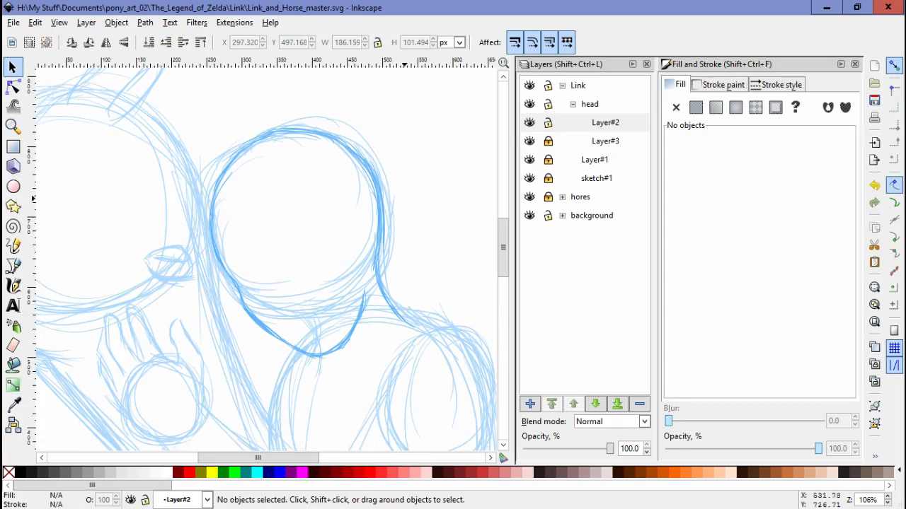
Add a layer inside head and draw Link's pointed ear in darker blue.
click(12, 286)
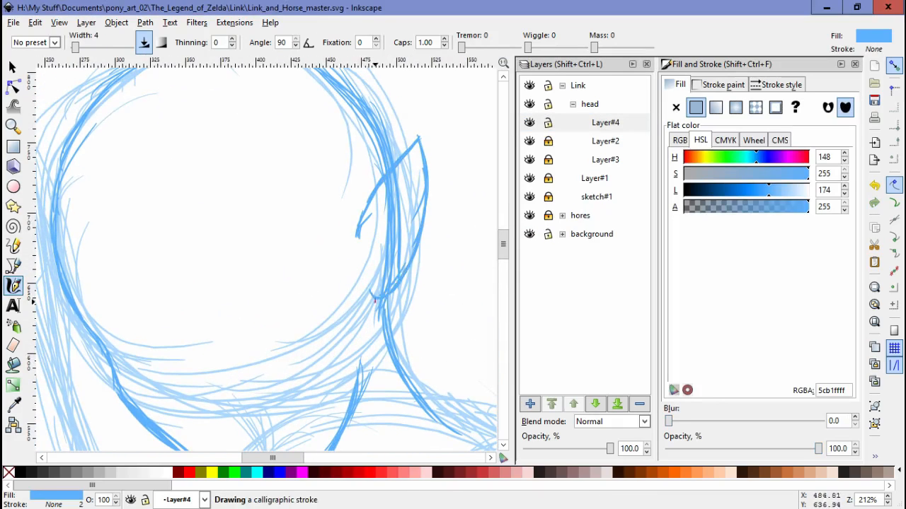
drag(375, 300, 439, 124)
text(eyes)
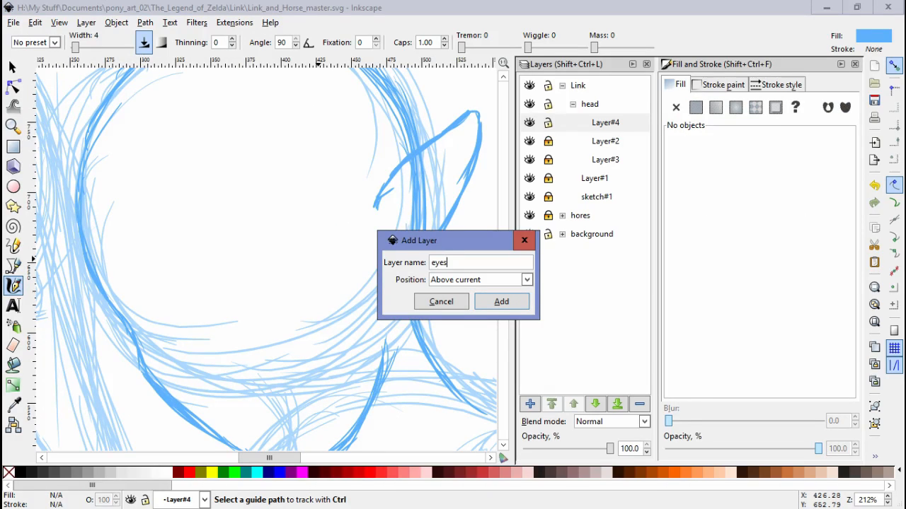
Create the eyes layer, draw a closed-eye stroke and select the left eye strokes.
click(501, 300)
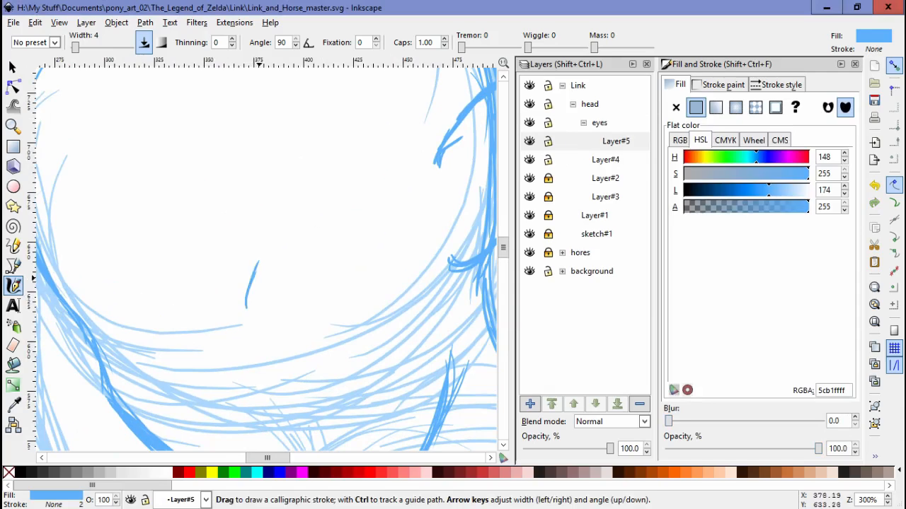
drag(248, 300, 343, 229)
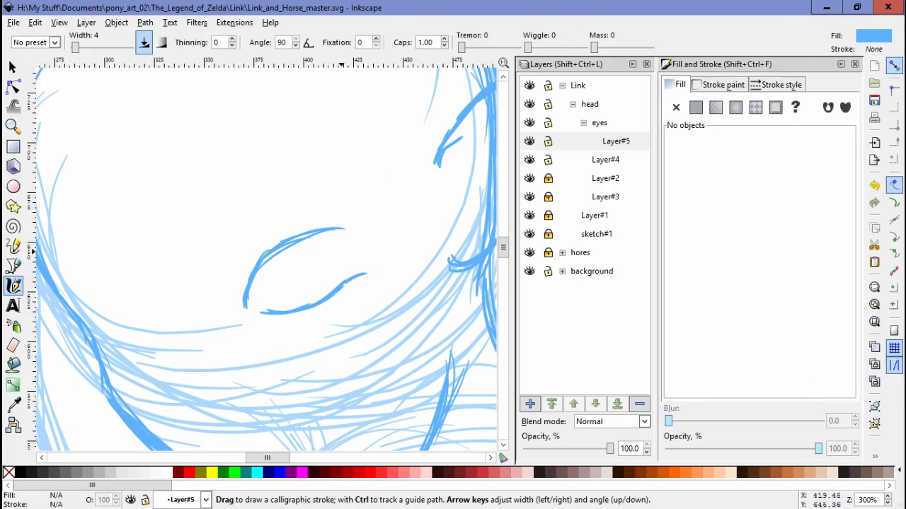
click(696, 108)
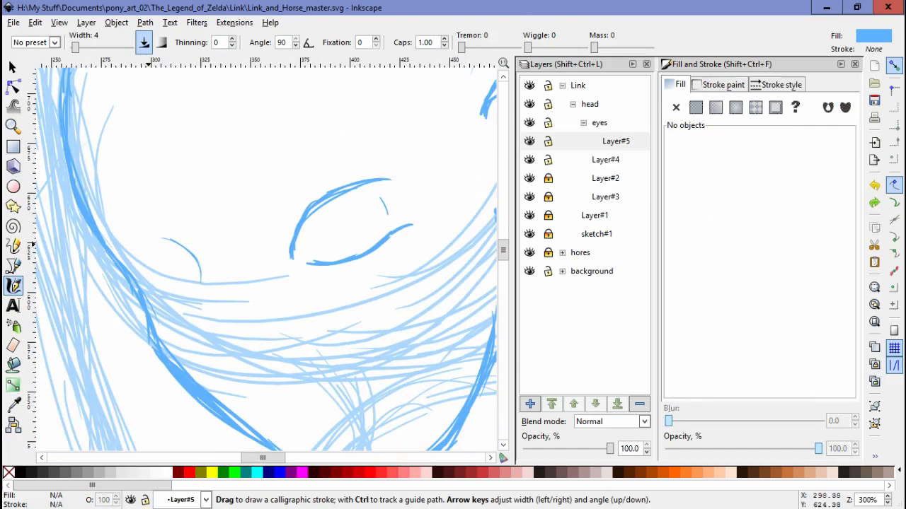
click(696, 108)
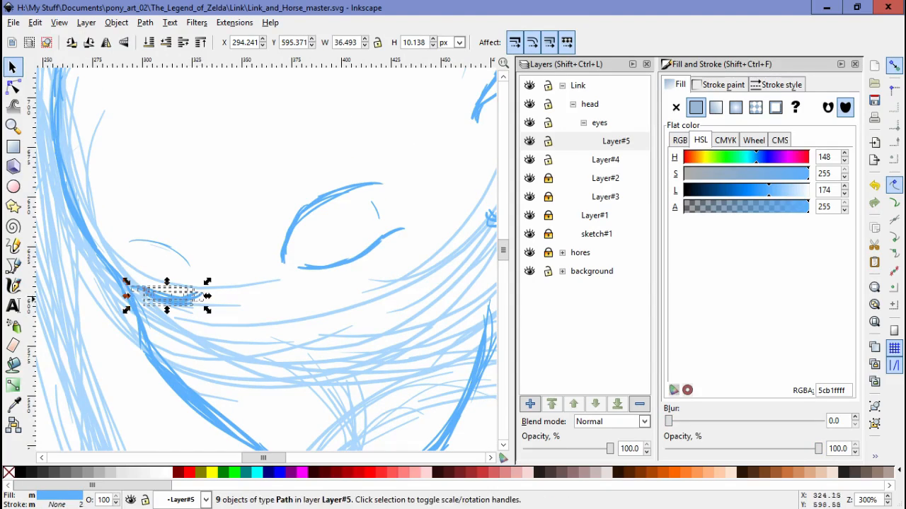
drag(167, 296, 167, 252)
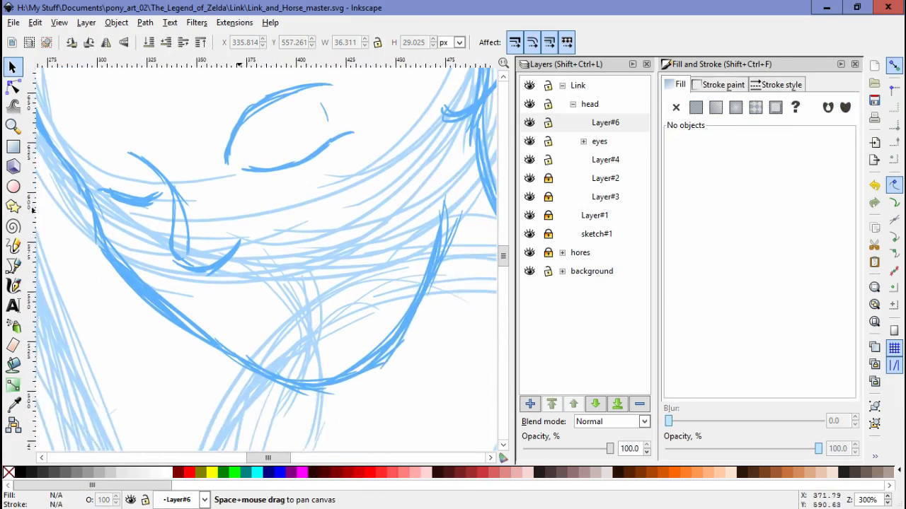
Ink darker facial detail lines and add a new layer for the eyebrow.
click(13, 286)
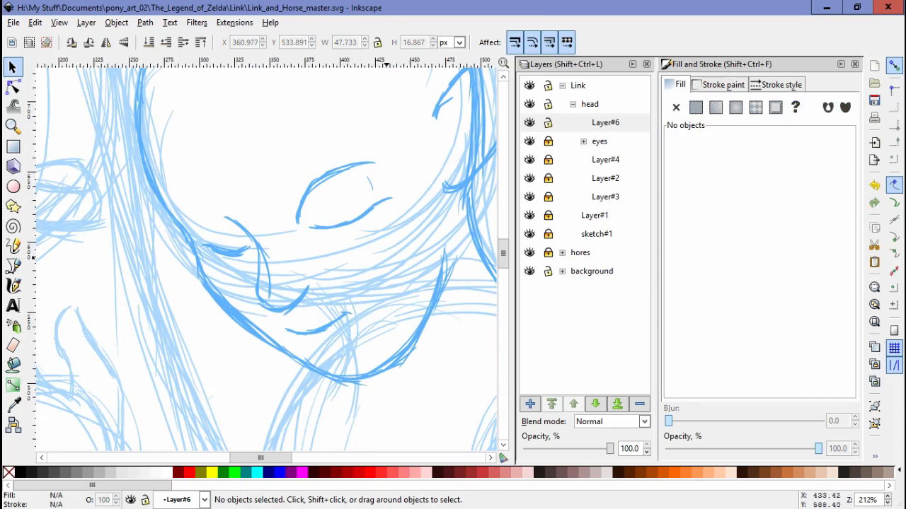
drag(297, 213, 393, 276)
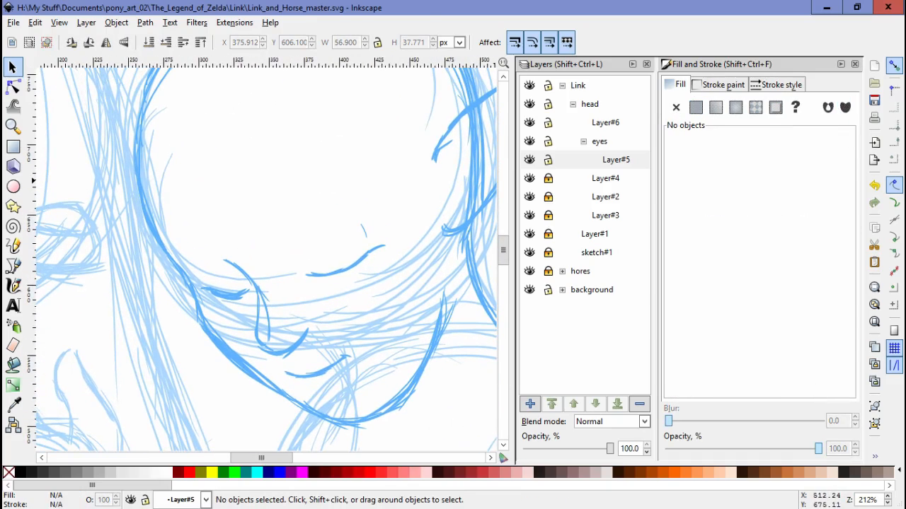
click(13, 285)
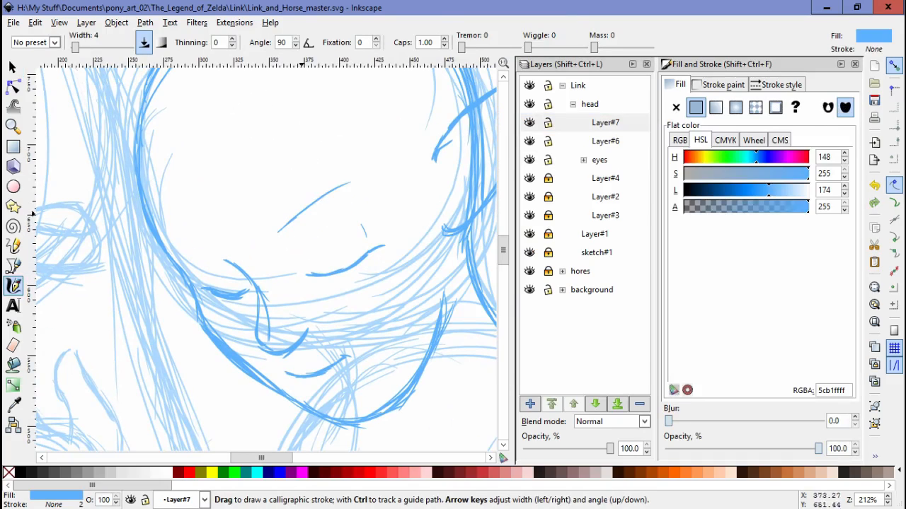
Draw eyebrow strokes on Layer#7 and reposition them above Link's closed eye.
drag(276, 226, 361, 181)
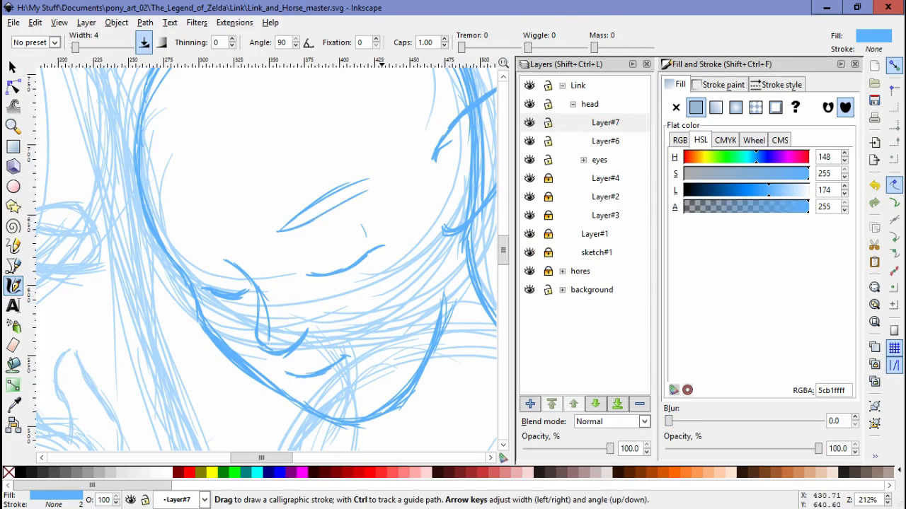
click(12, 67)
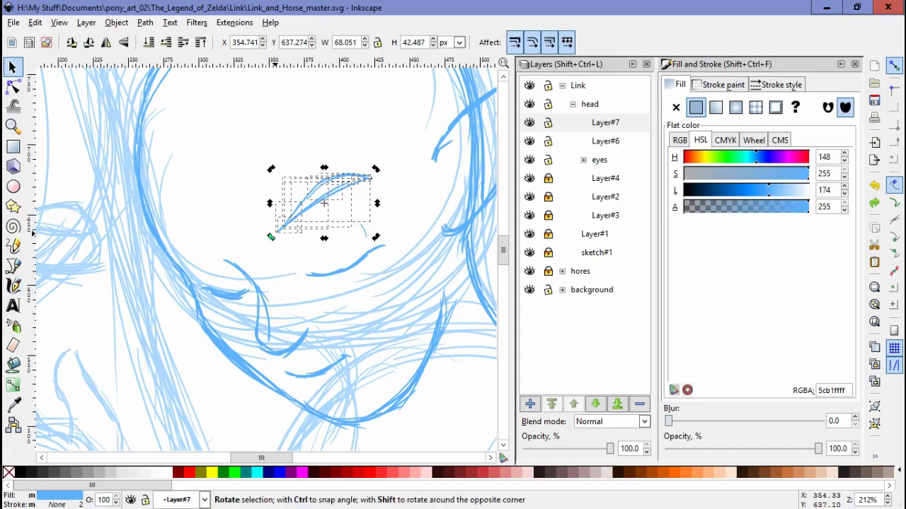
drag(324, 203, 333, 205)
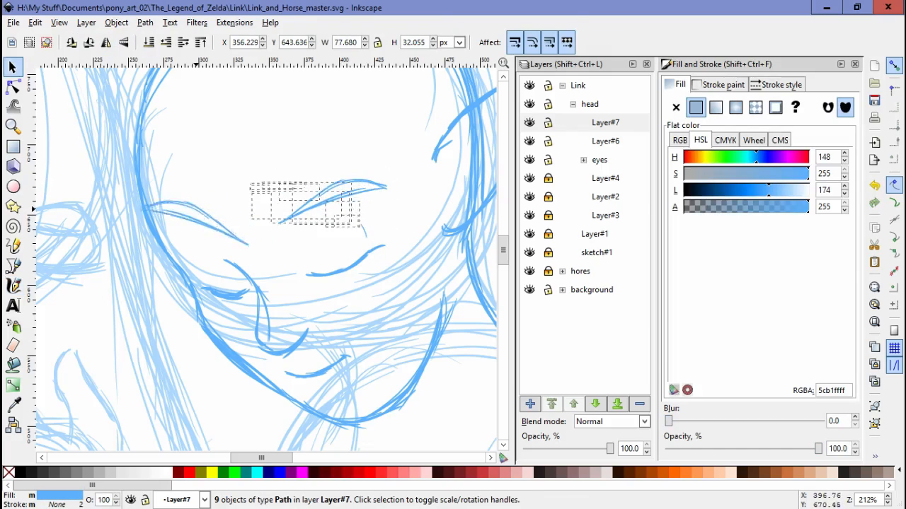
drag(304, 205, 198, 227)
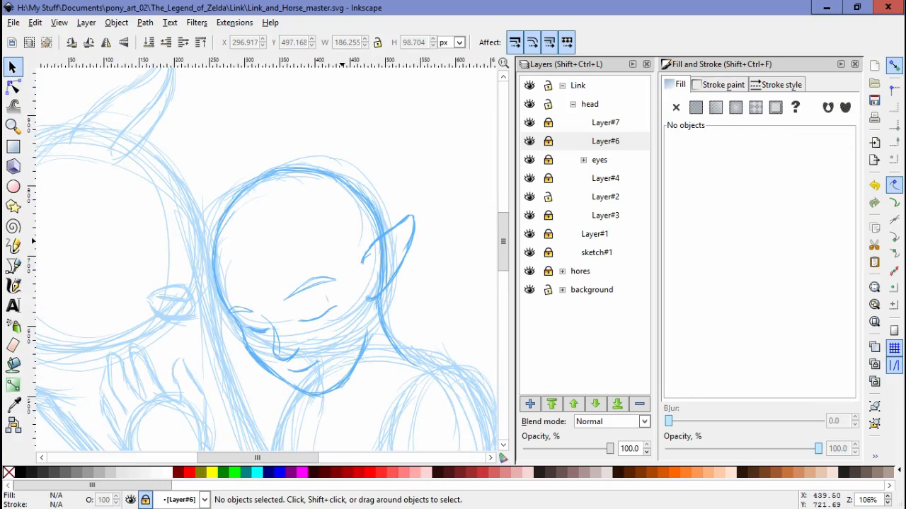
Add Layer#8 in head and ink darker hair strokes over Link's head.
click(605, 122)
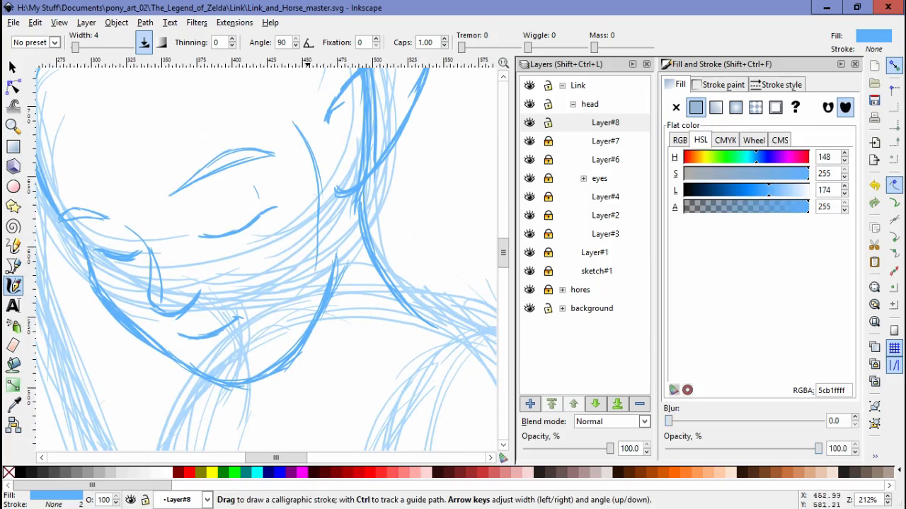
drag(328, 106, 327, 410)
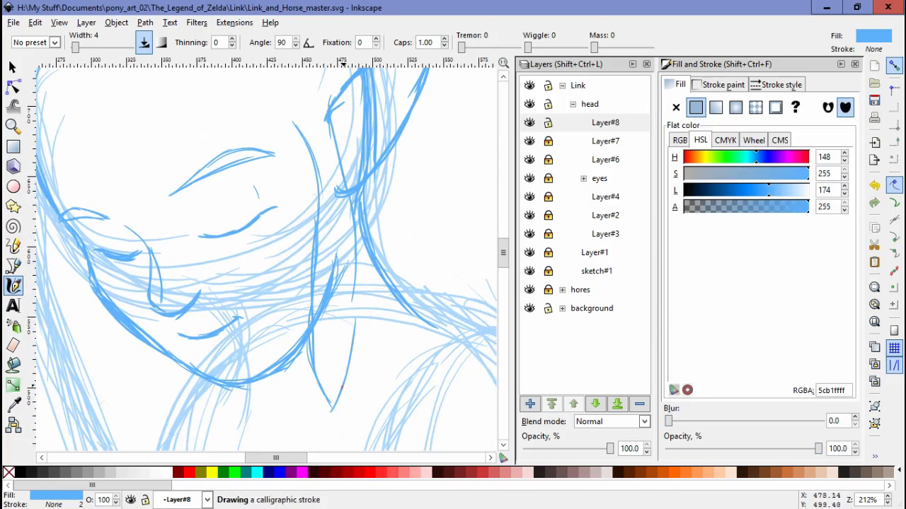
drag(333, 213, 326, 411)
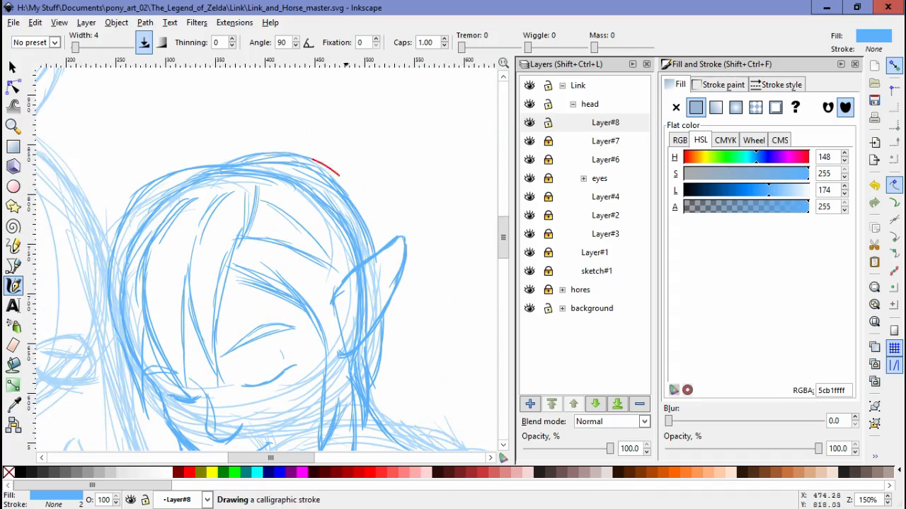
scroll(down, 3)
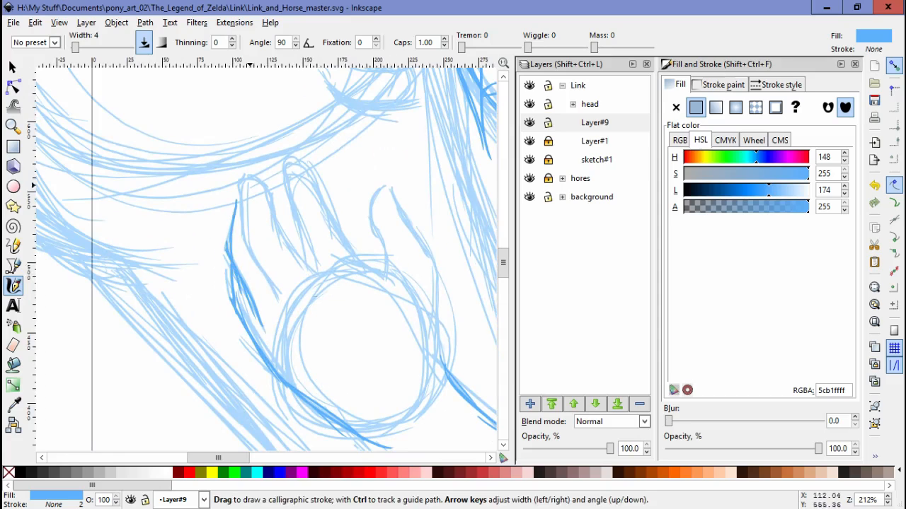
Ink the fingers and palm of Link's raised hand in darker blue on Layer#9.
drag(227, 170, 276, 290)
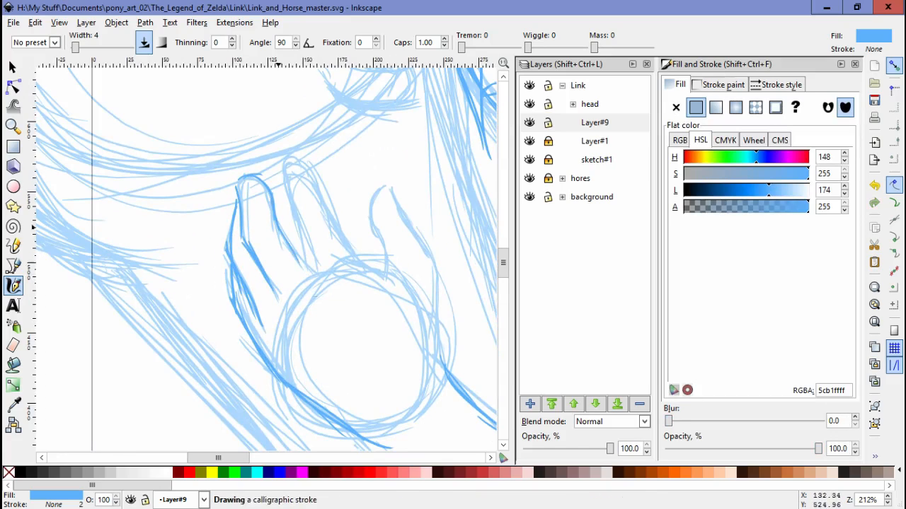
drag(283, 163, 311, 276)
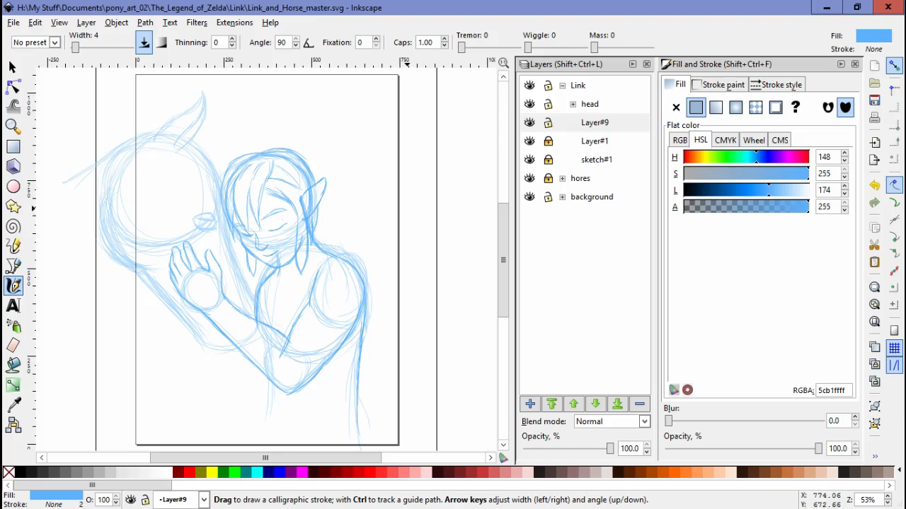
click(595, 121)
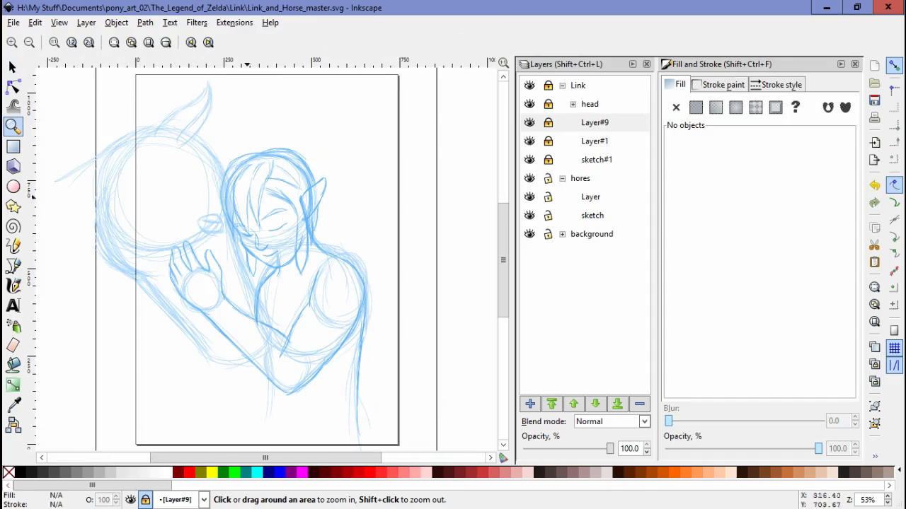
Return to Layer#8 in the head group and add more hair strokes.
click(13, 286)
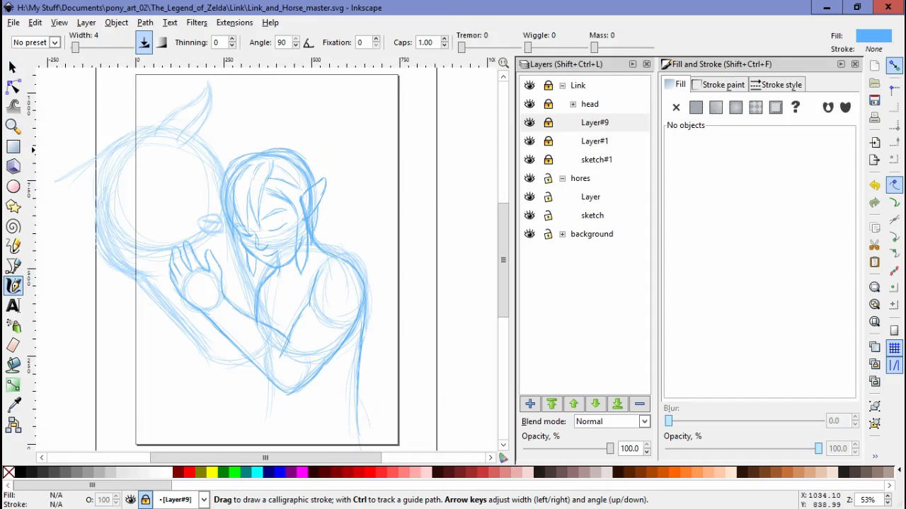
click(562, 104)
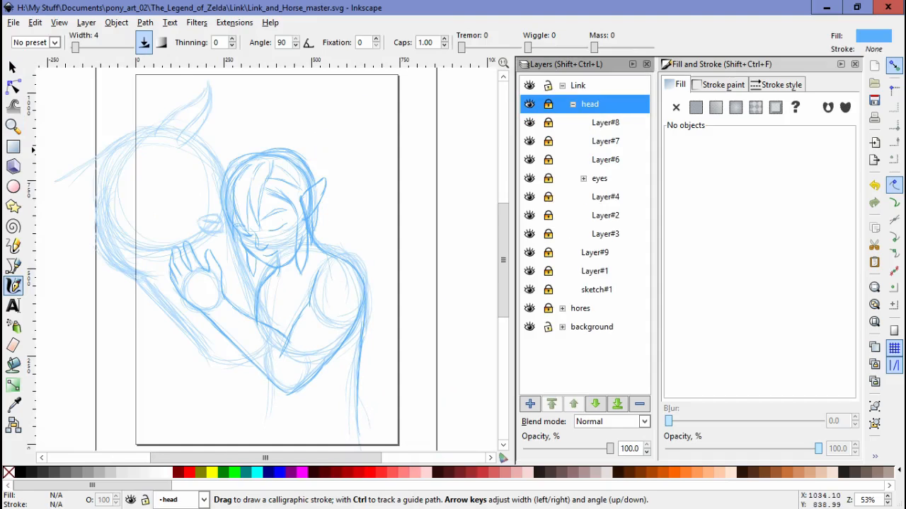
click(606, 122)
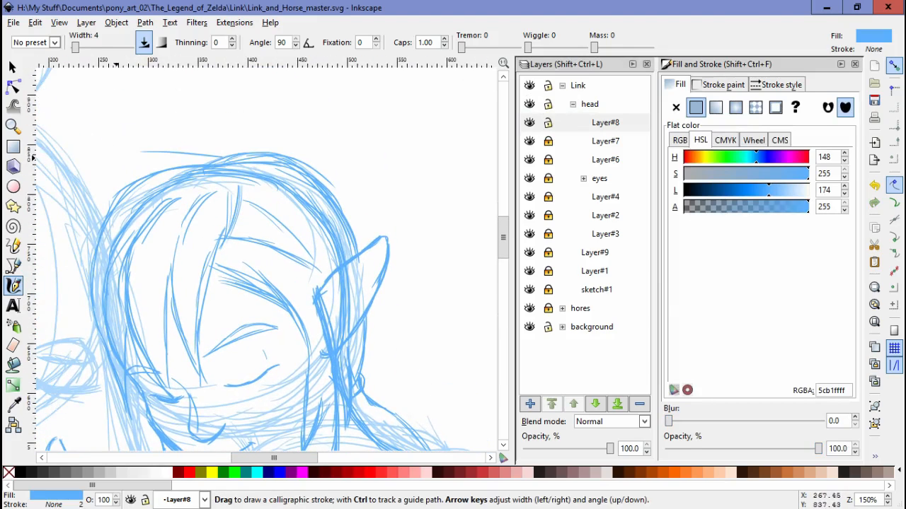
drag(106, 173, 224, 158)
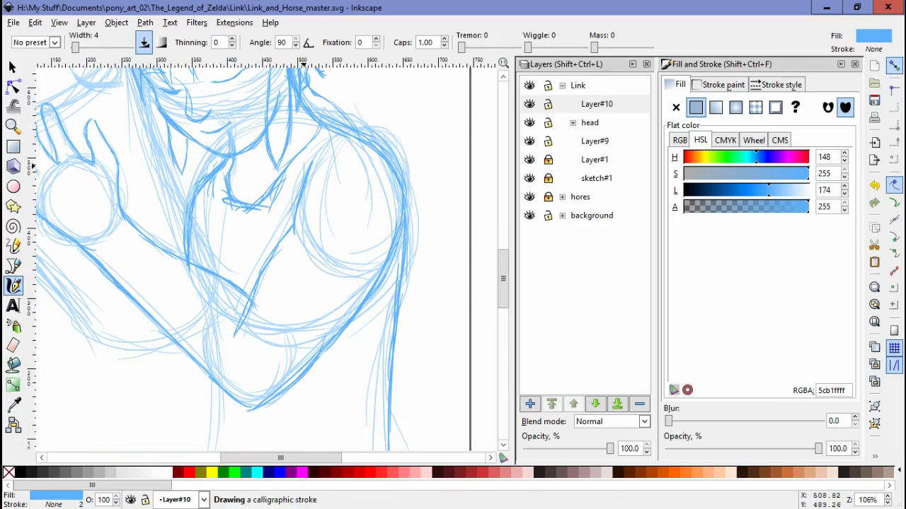
Ink the body edge and the lower hand's fingers in darker blue calligraphic strokes.
drag(283, 234, 375, 326)
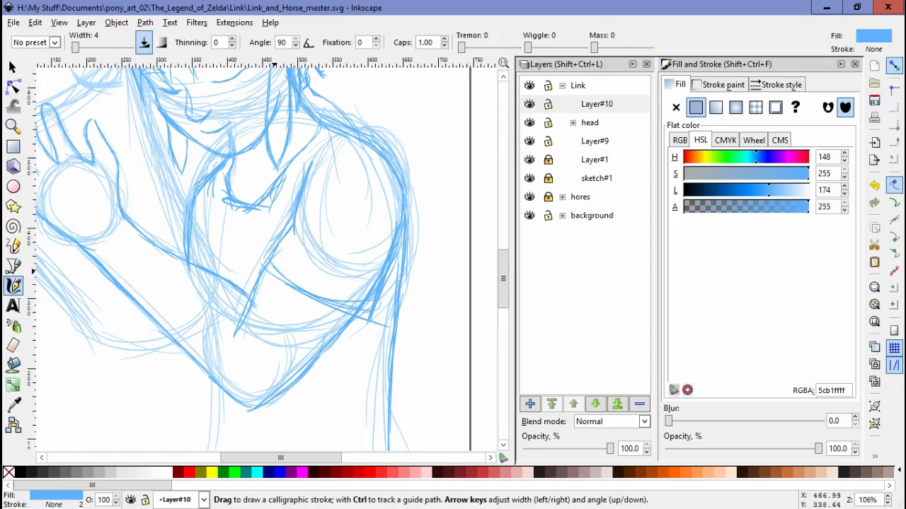
drag(205, 219, 325, 305)
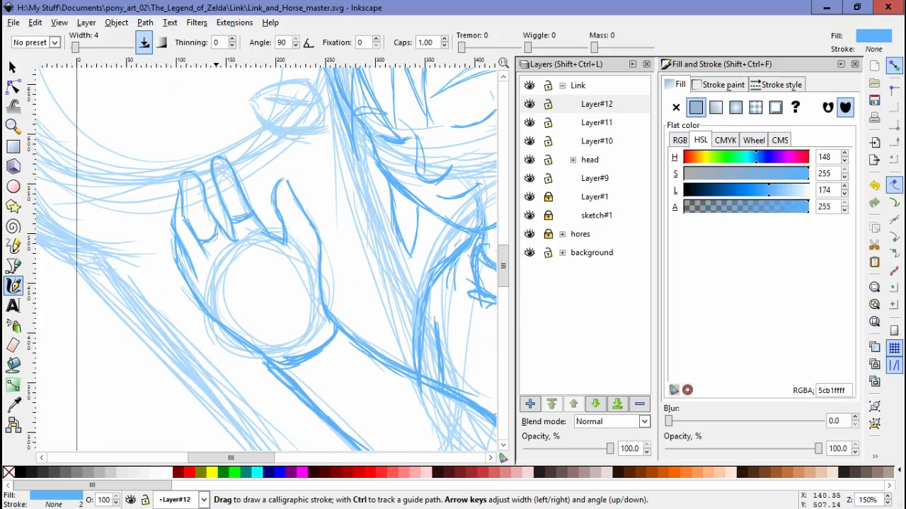
Continue the lower hand outline around the round shape.
drag(212, 234, 187, 281)
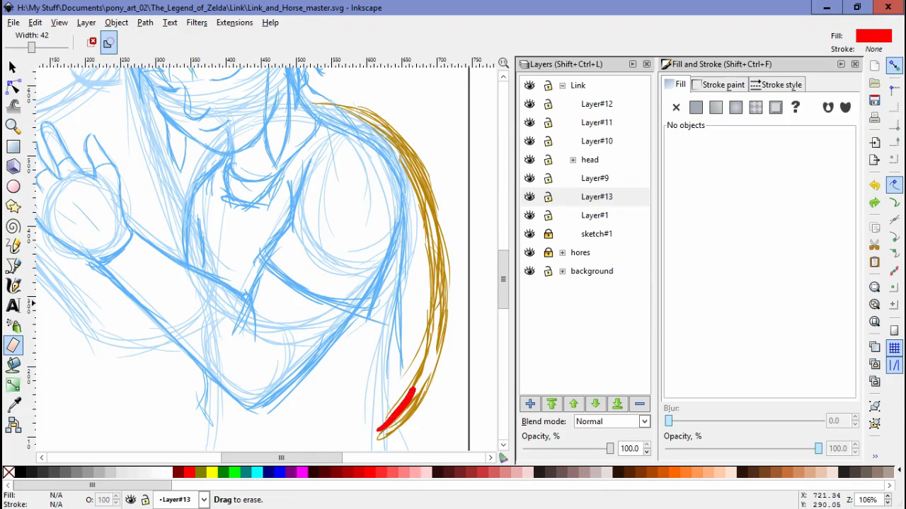
Finish erasing the stray brown tip and add brown strokes along Link's inner arm on Layer#13.
click(597, 196)
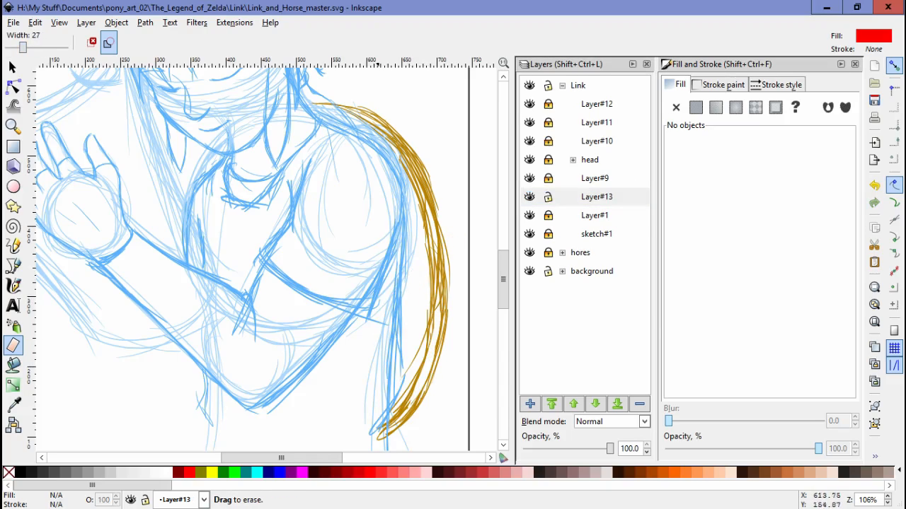
drag(425, 155, 432, 227)
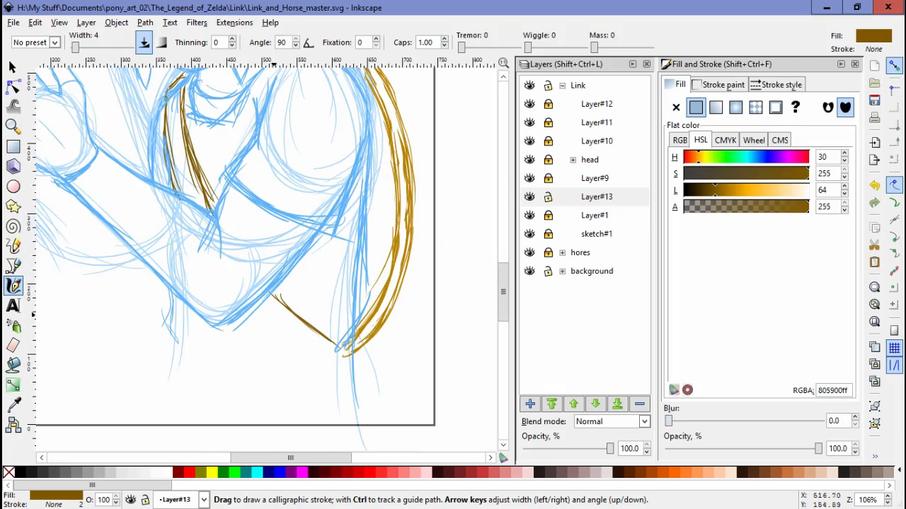
drag(184, 206, 361, 394)
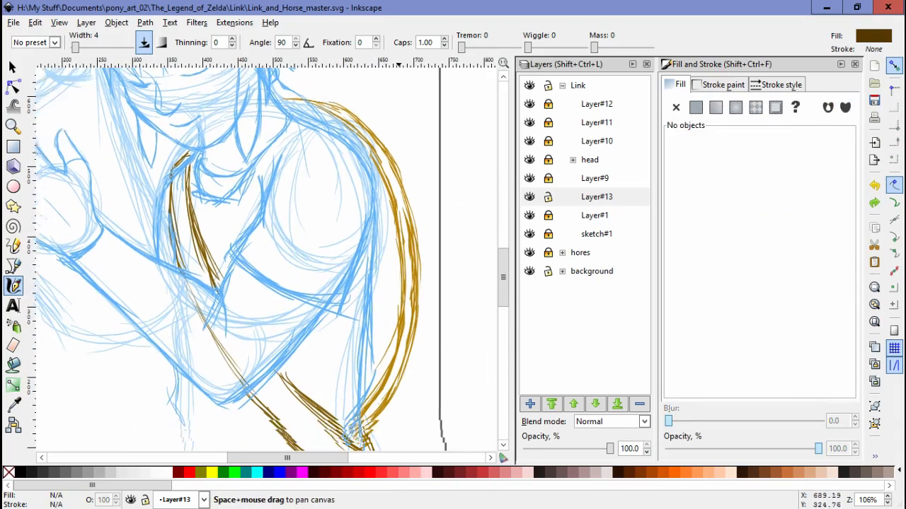
click(697, 107)
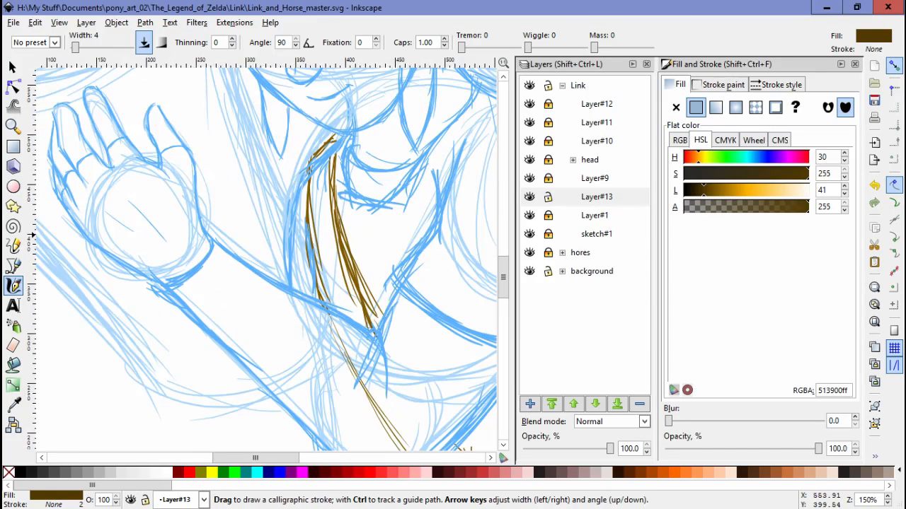
Recolour all bracer strokes on Layer#11 to yellow-green, then return to the hand sketch layer.
click(597, 197)
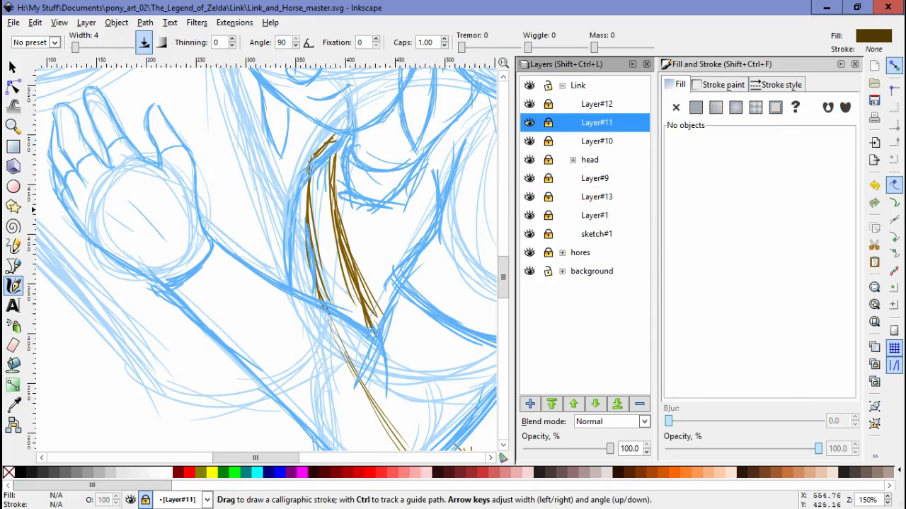
click(11, 67)
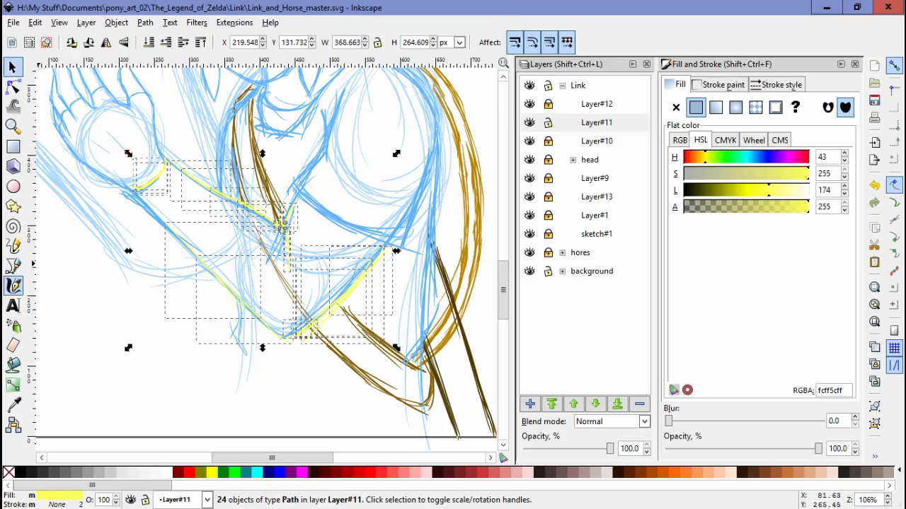
click(13, 285)
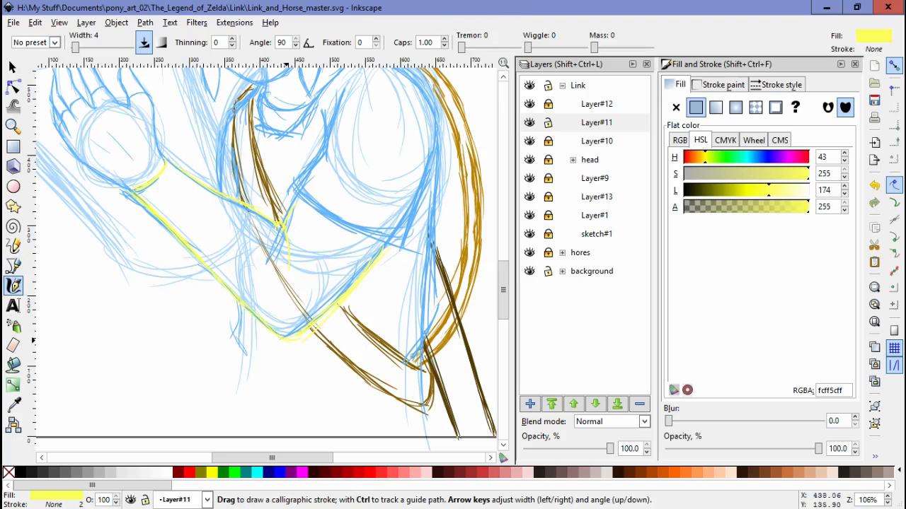
click(12, 66)
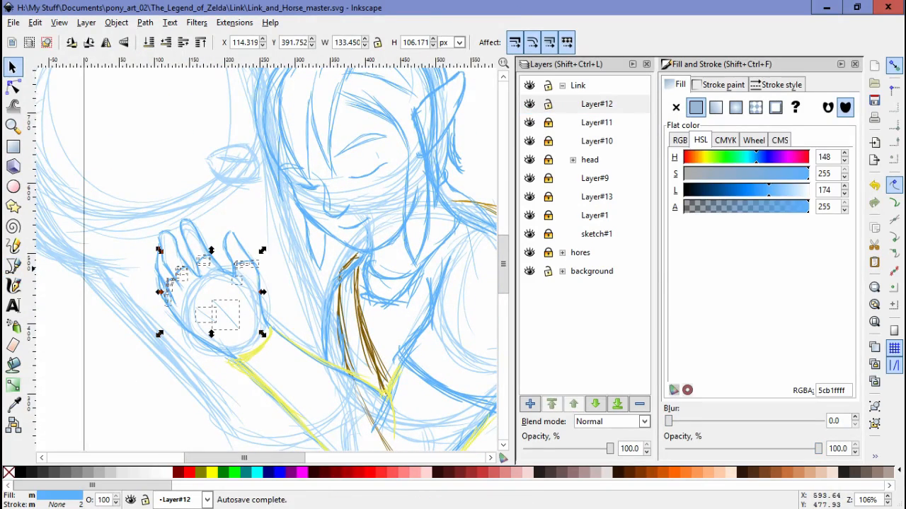
Start adding a new layer inside the hores group.
click(13, 286)
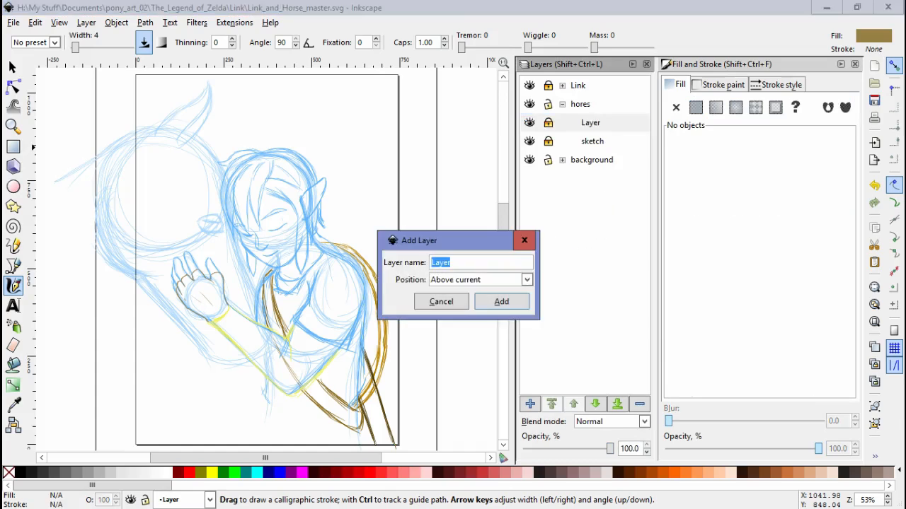
Create Layer#14 in the hores group and ink the horse's face and upper eye outline in brown.
click(501, 300)
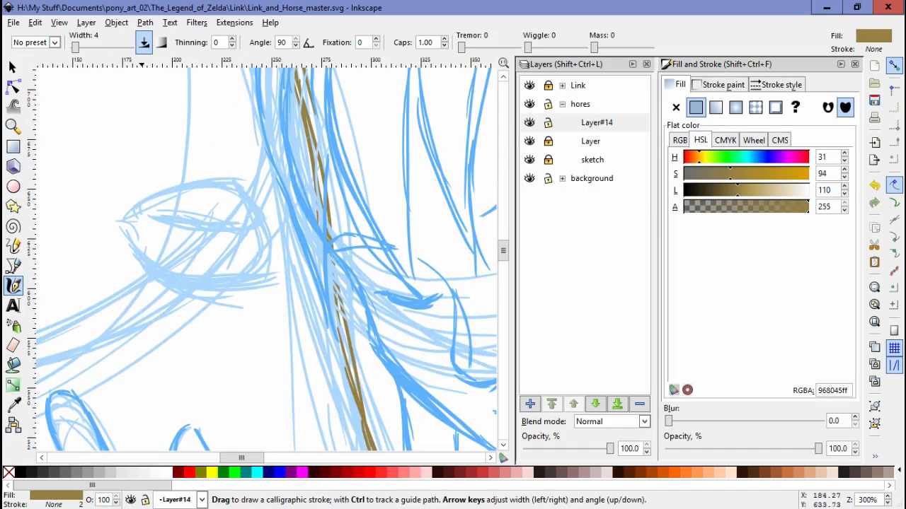
drag(96, 220, 144, 207)
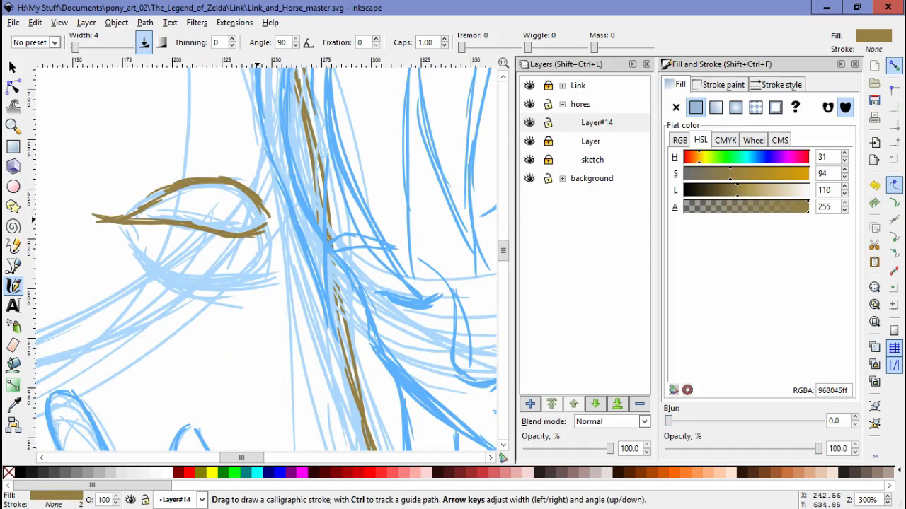
drag(128, 248, 255, 262)
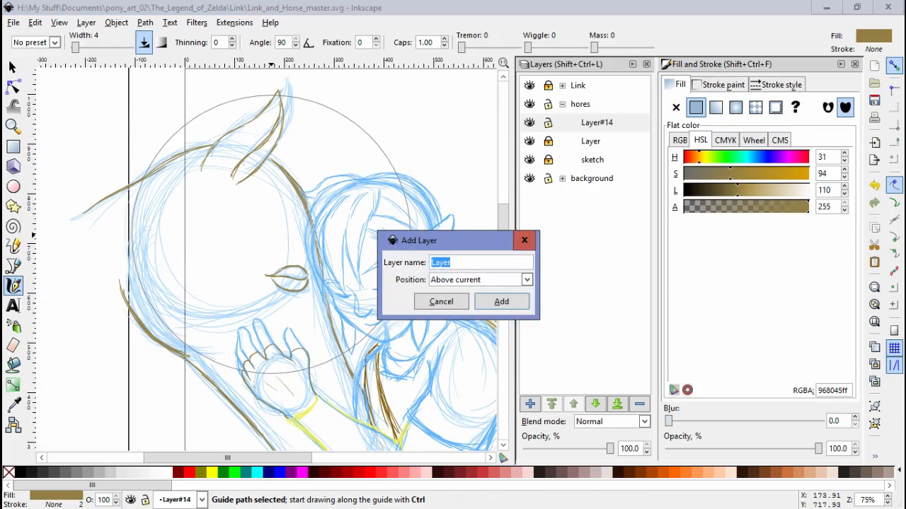
Create Layer#15 and draw brown mane strands over the horse's head.
click(501, 300)
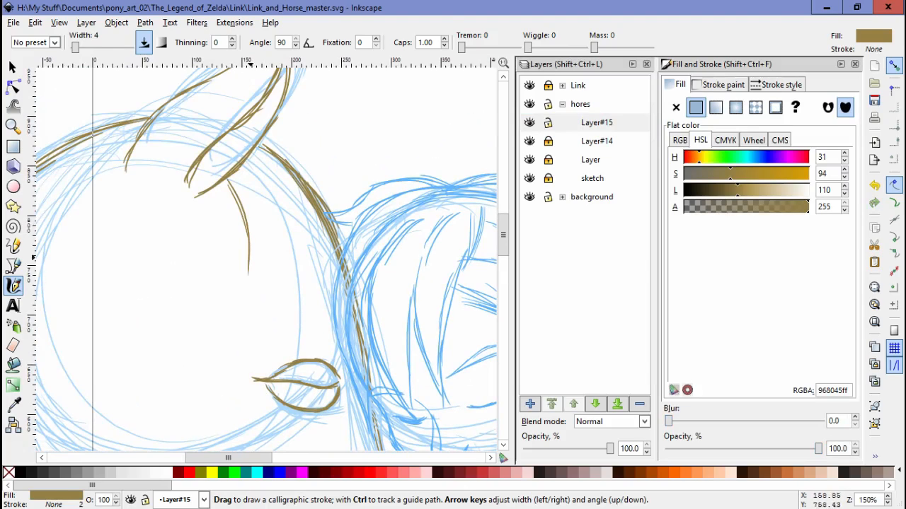
drag(229, 191, 262, 347)
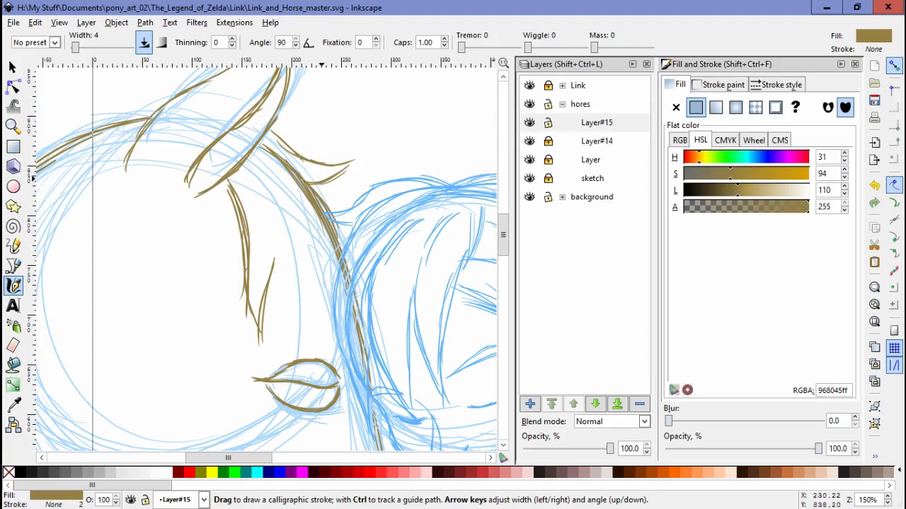
drag(266, 226, 347, 382)
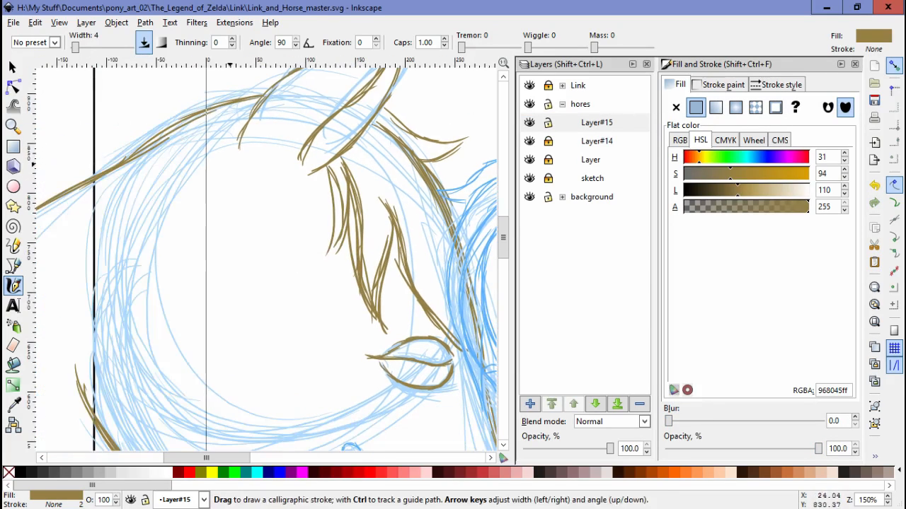
scroll(down, 3)
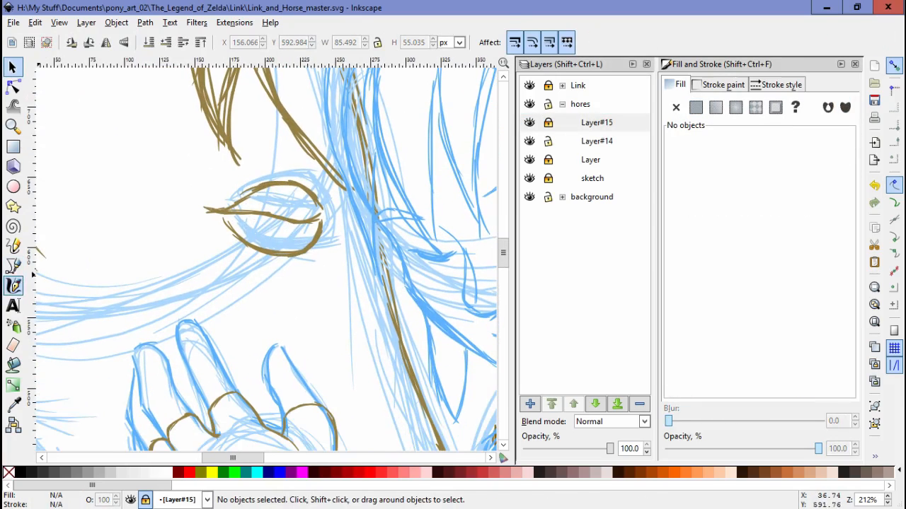
Add Layer#16 for bolder brown eye strokes, then return to the first horse ink layer.
click(13, 286)
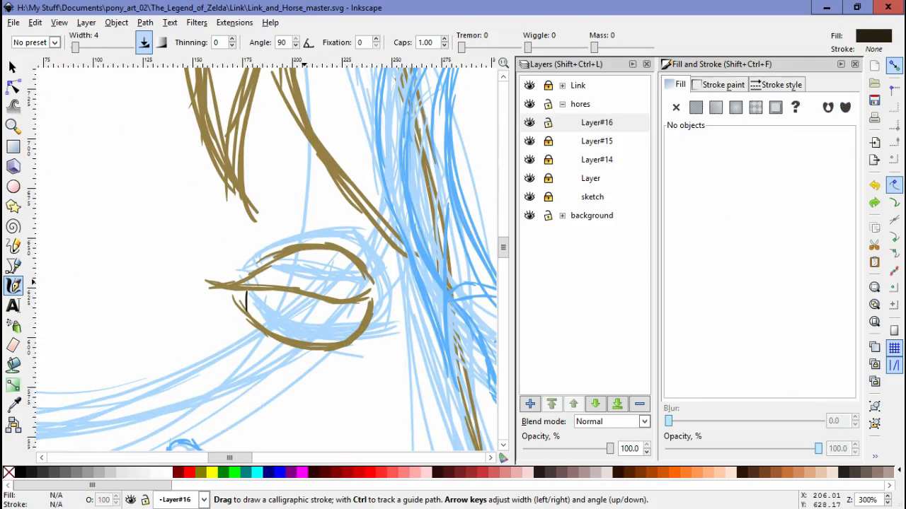
scroll(down, 3)
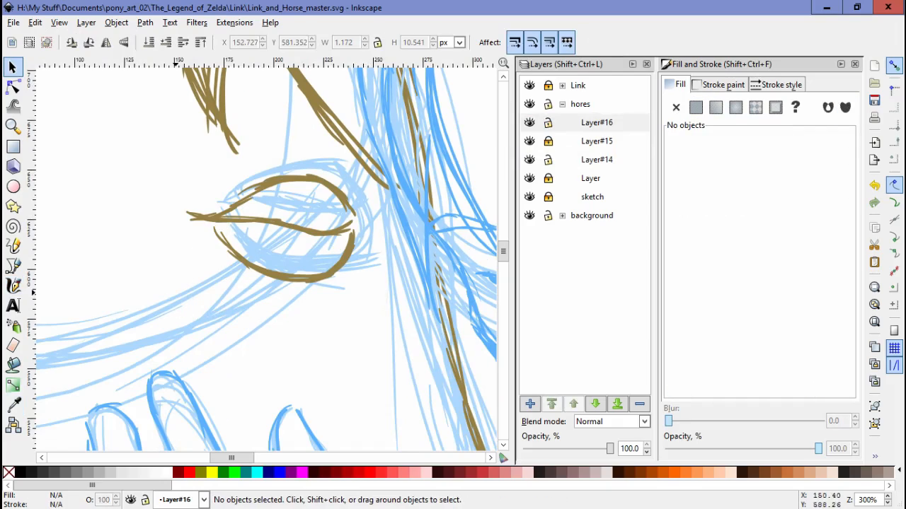
click(13, 286)
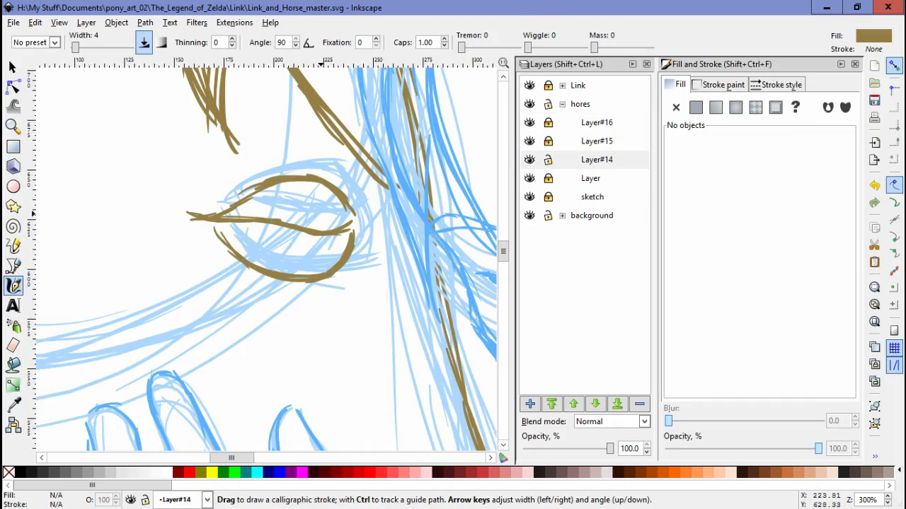
Redraw the lower curve and outline of the horse's eye in brown on Layer#14.
click(695, 107)
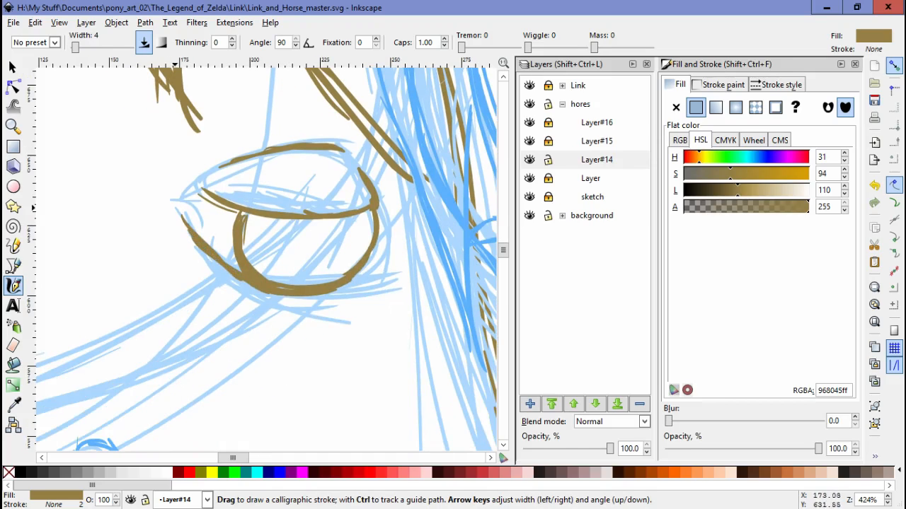
drag(177, 181, 226, 201)
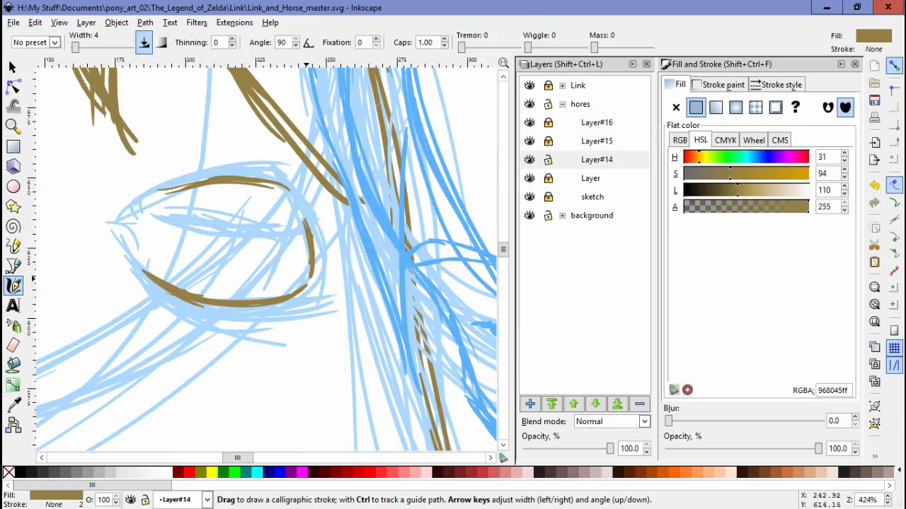
drag(198, 311, 319, 290)
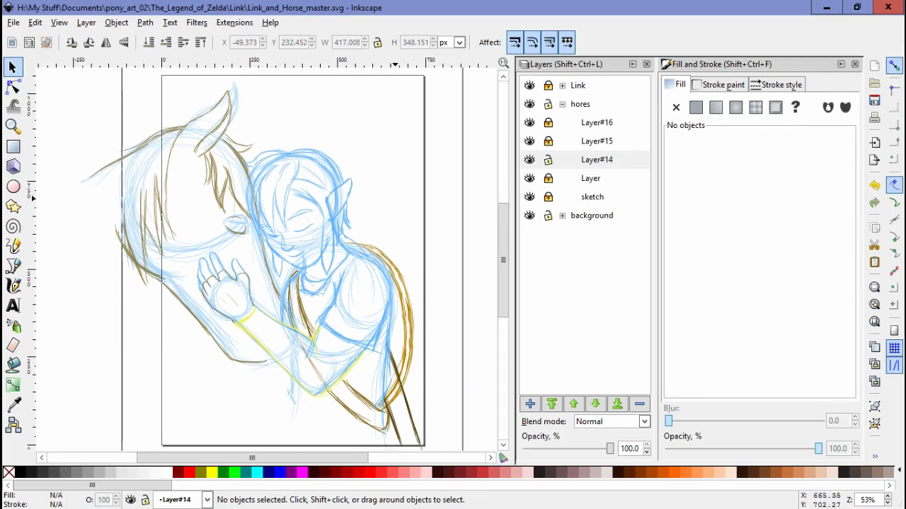
Add Layer#17 to the hores group for darker brown (61532d) strokes.
click(34, 22)
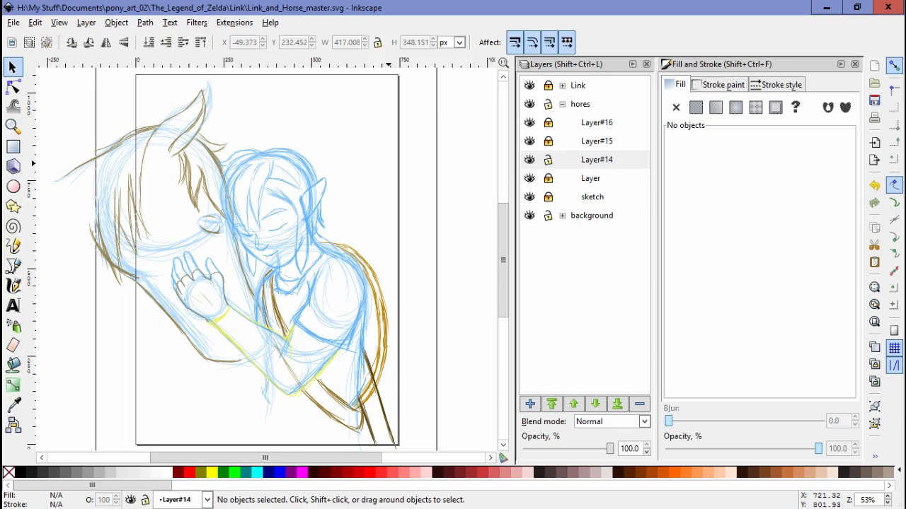
click(597, 122)
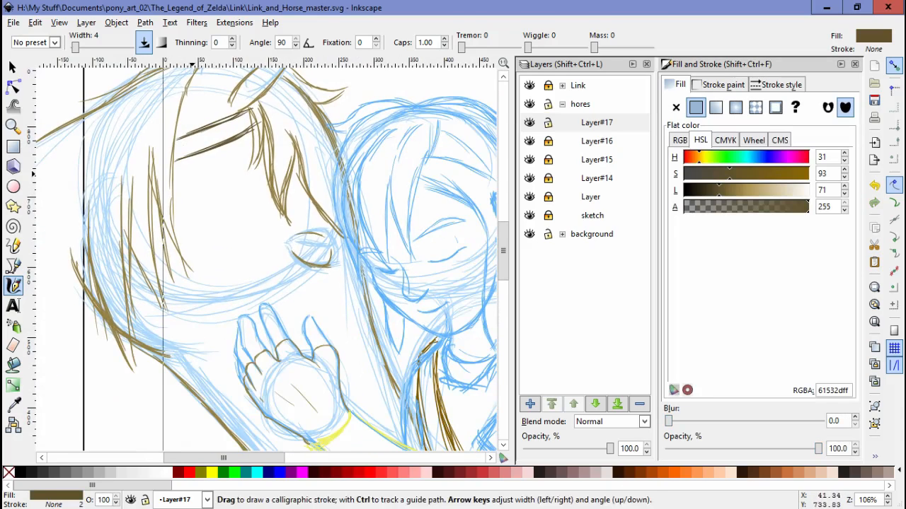
drag(182, 155, 252, 323)
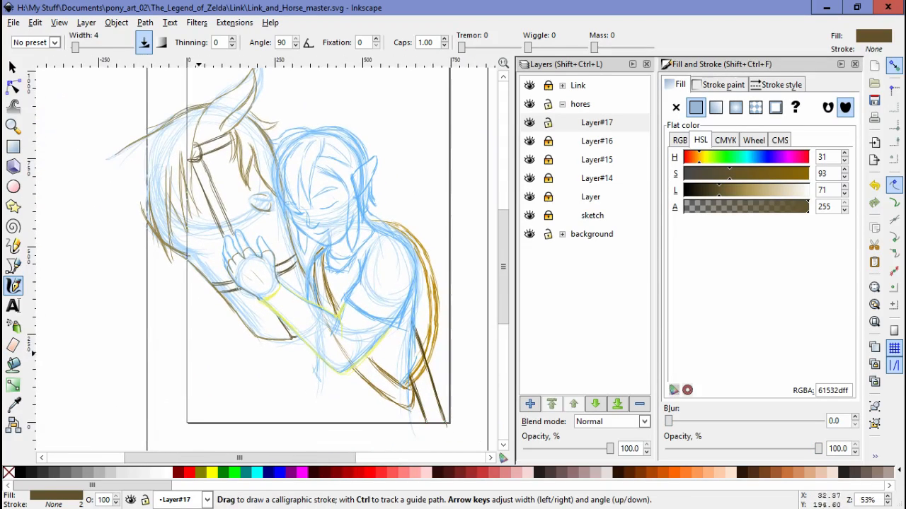
click(12, 67)
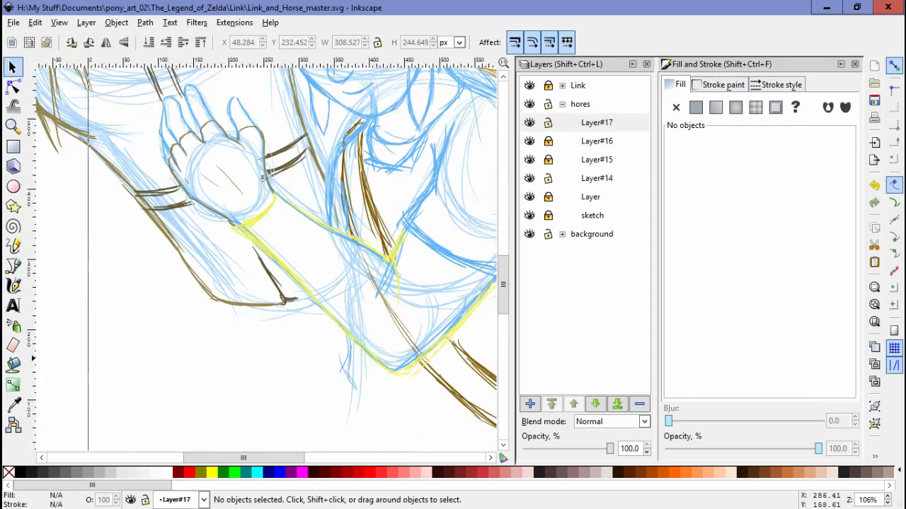
click(13, 285)
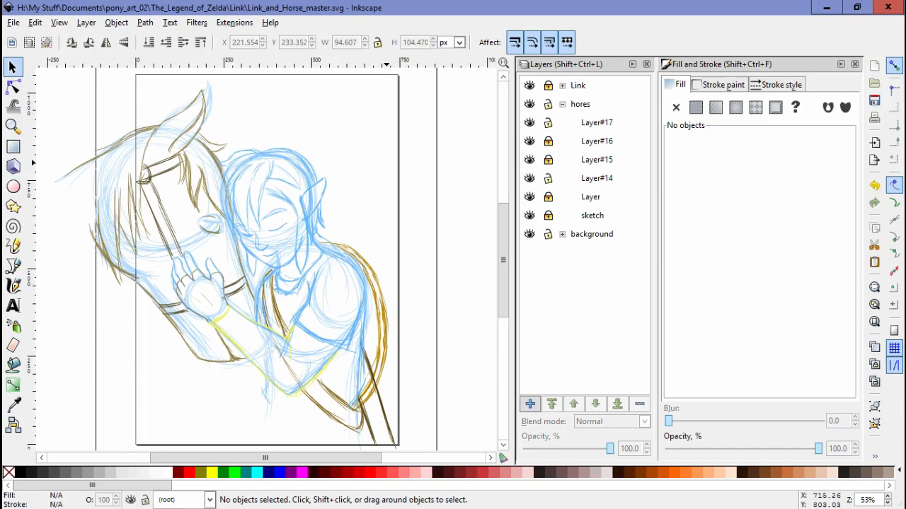
Expand the hores sub-layers and select the brown jaw strokes crossing Link's hand on Layer#14.
click(13, 286)
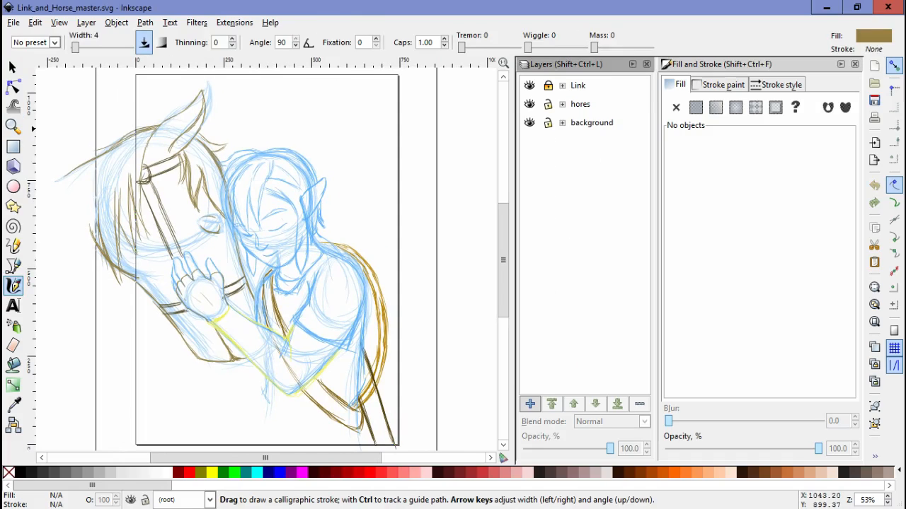
click(561, 85)
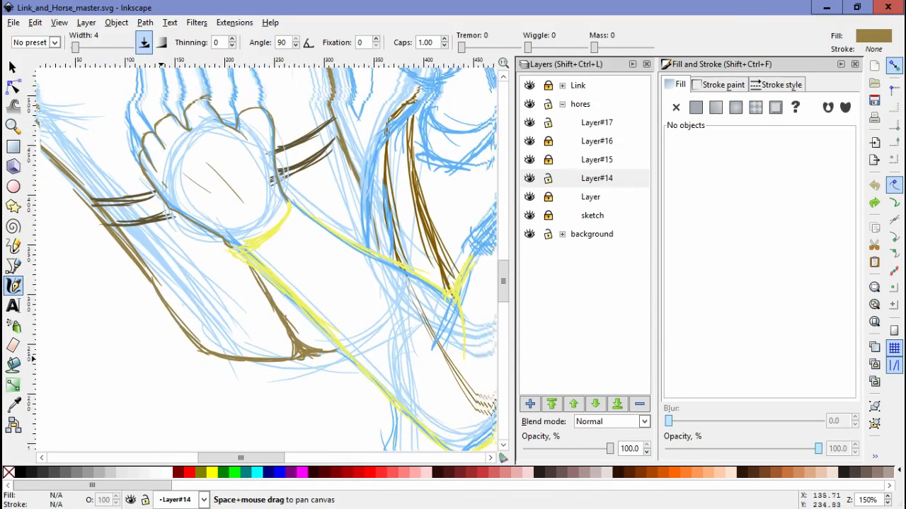
click(696, 107)
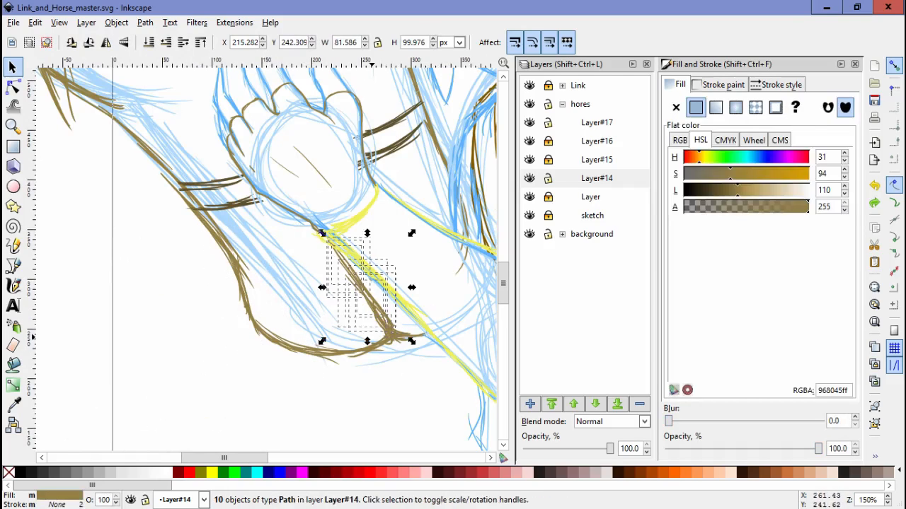
Ink golden-brown calligraphic strokes along the horse's muzzle and lower jaw on Layer#14.
click(13, 286)
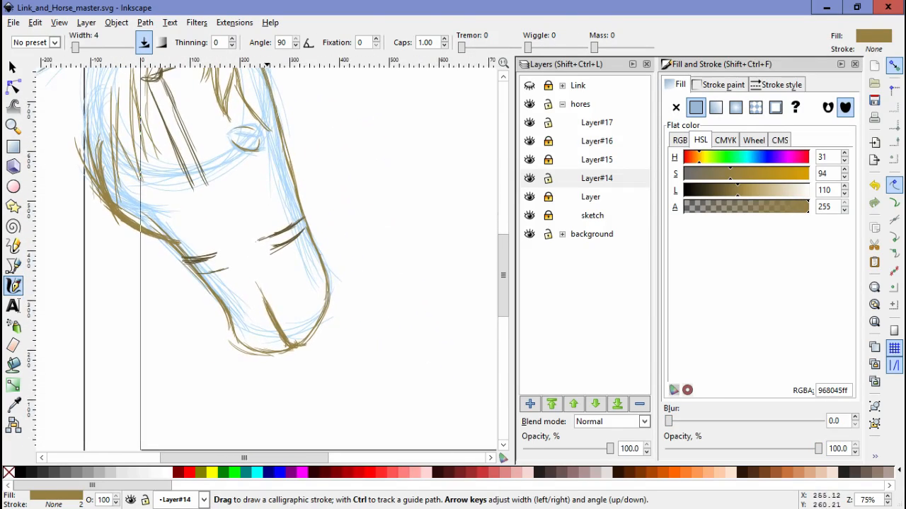
Scale down the small muzzle stroke, review the horse's head, and select a dark brown Layer#17 path.
click(12, 66)
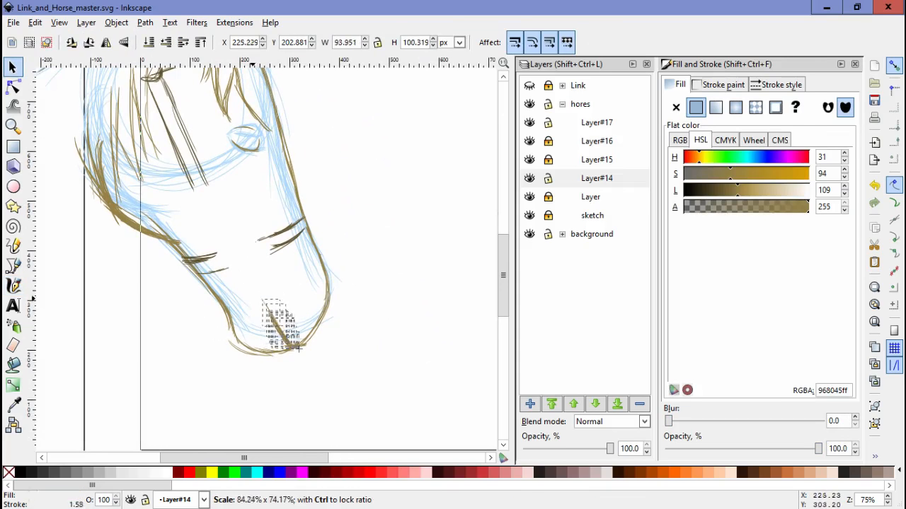
click(13, 286)
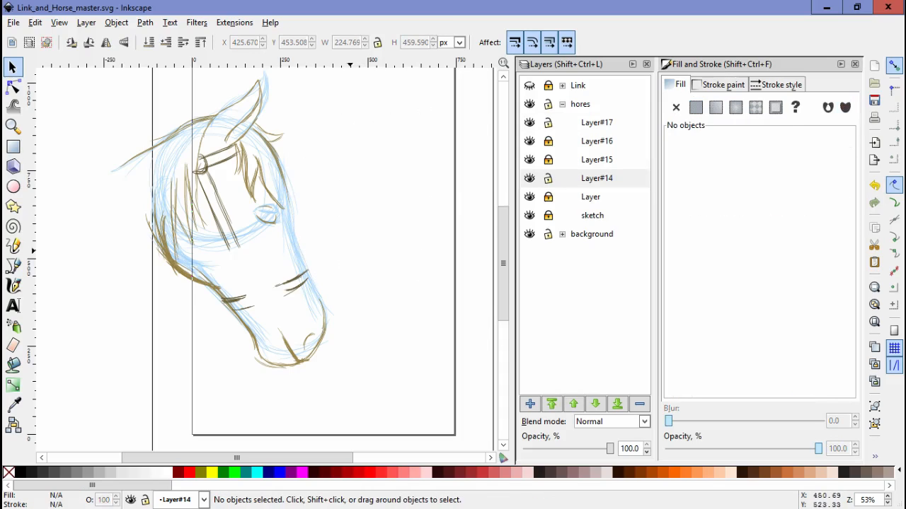
click(13, 286)
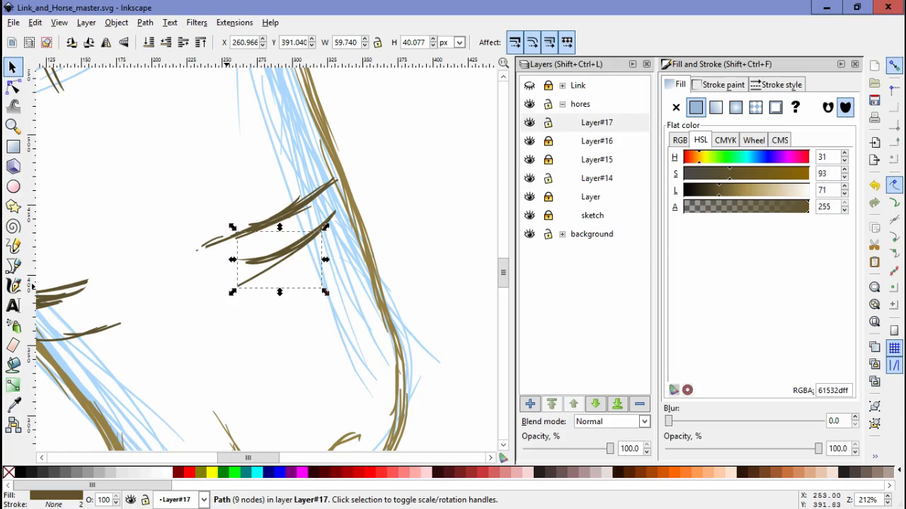
Draw two parallel dark brown bridle straps across the horse's face with the Calligraphy tool.
click(13, 286)
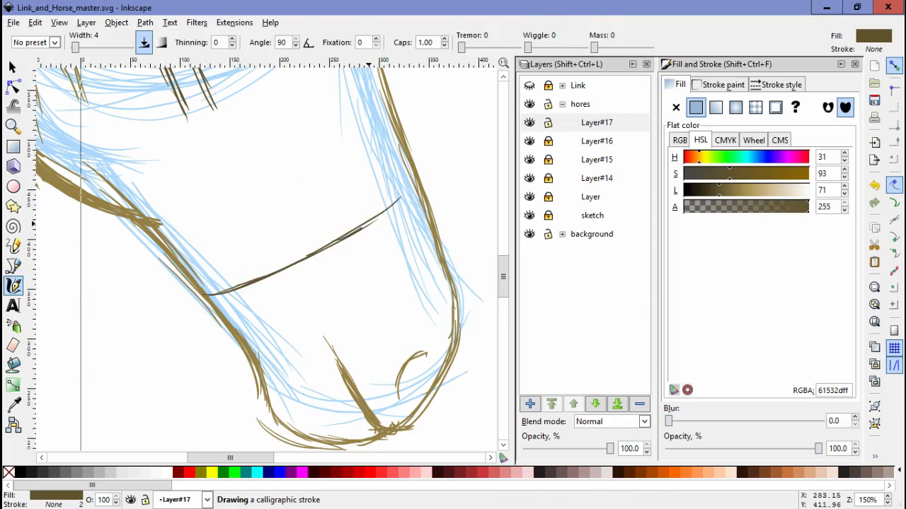
drag(184, 271, 425, 181)
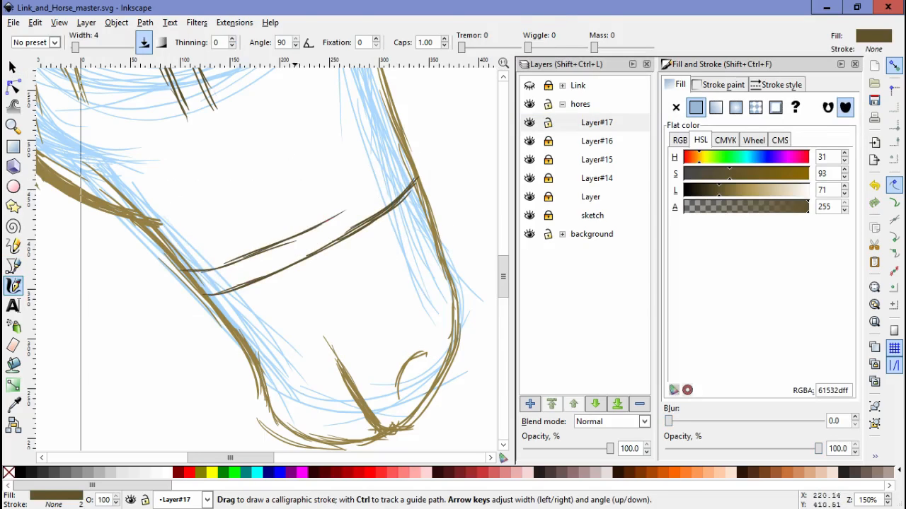
drag(187, 272, 408, 156)
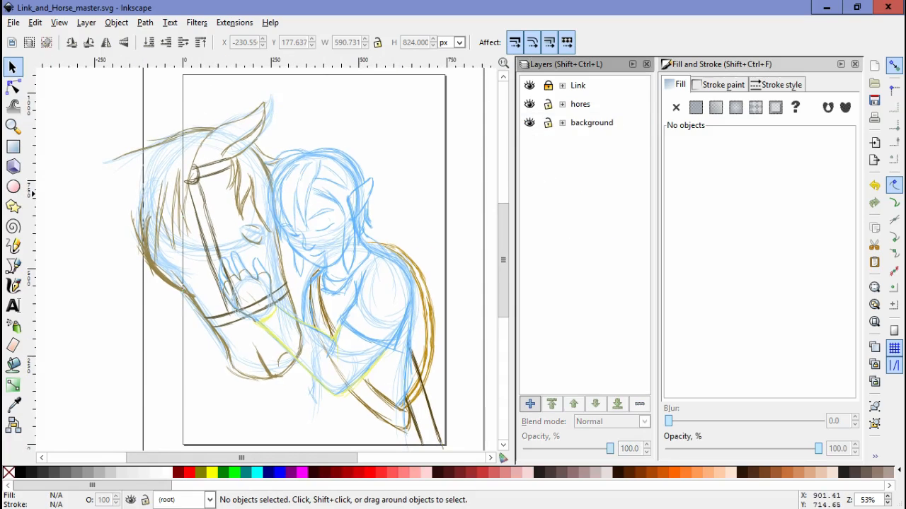
Add Layer#18 and make a first width-42 calligraphic stroke near Link.
click(560, 105)
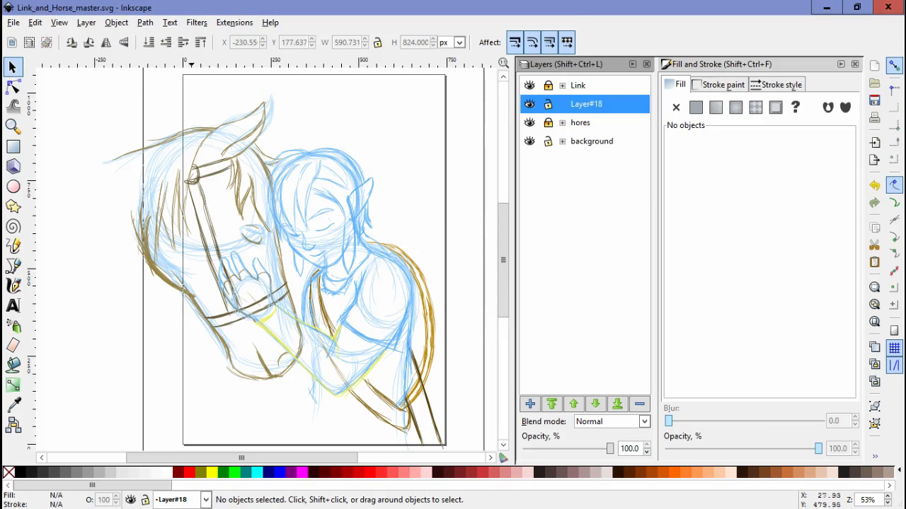
click(13, 286)
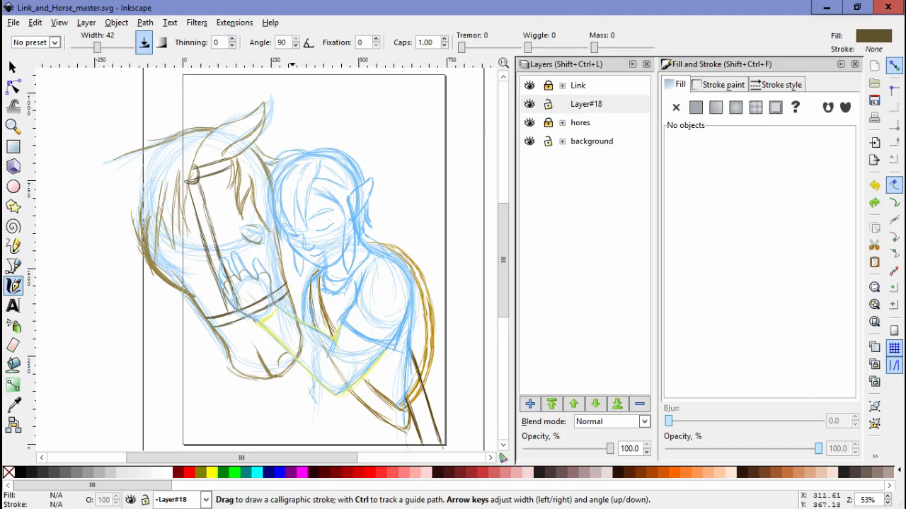
drag(255, 290, 276, 304)
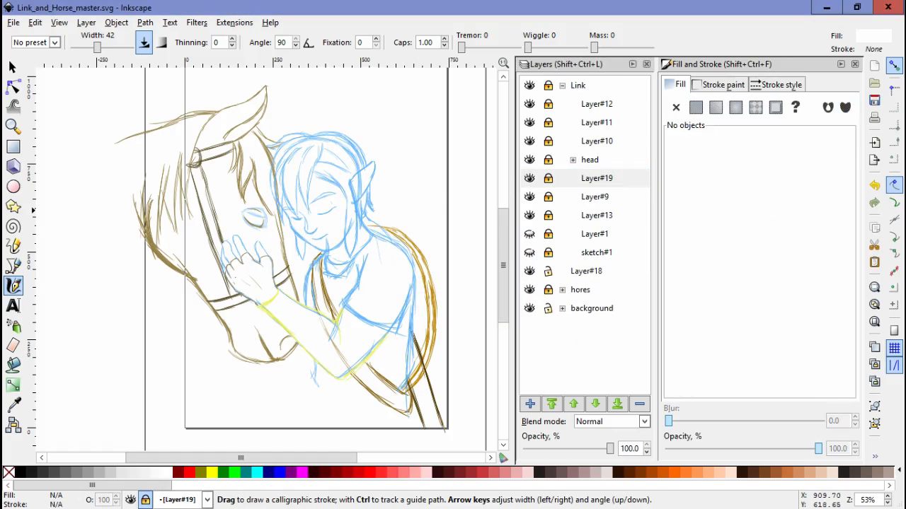
Set a flat fill, stroke white on Layer#19, and make Layer#18 the active drawing layer.
click(696, 107)
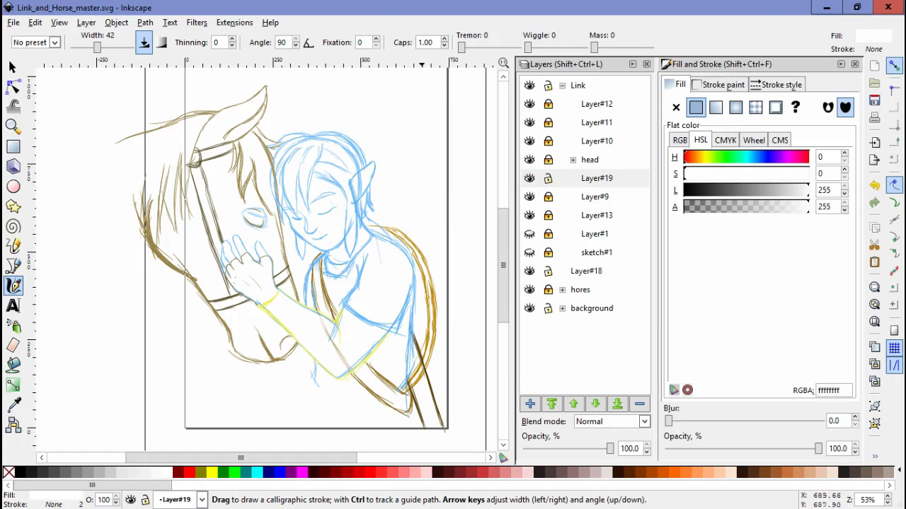
click(589, 159)
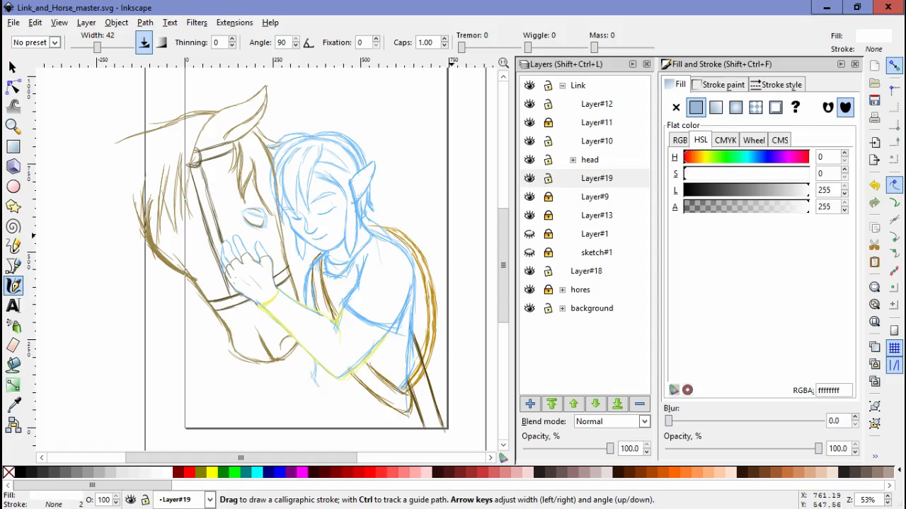
click(597, 178)
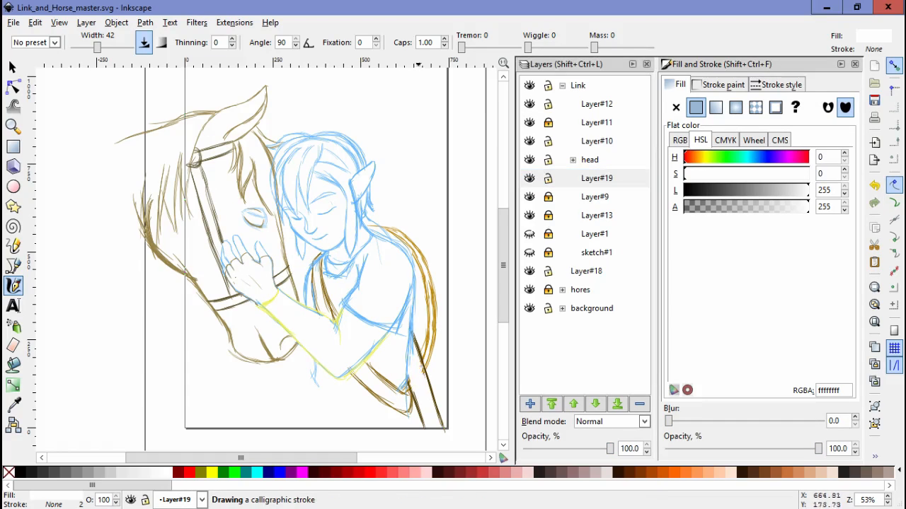
click(586, 272)
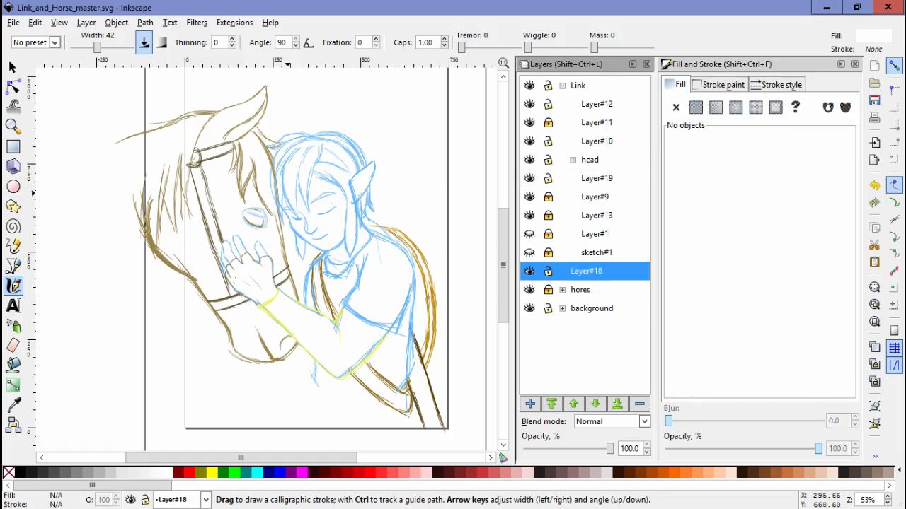
Block flat brown over the horse's head and light blue over Link's tunic on new colour layers.
click(695, 108)
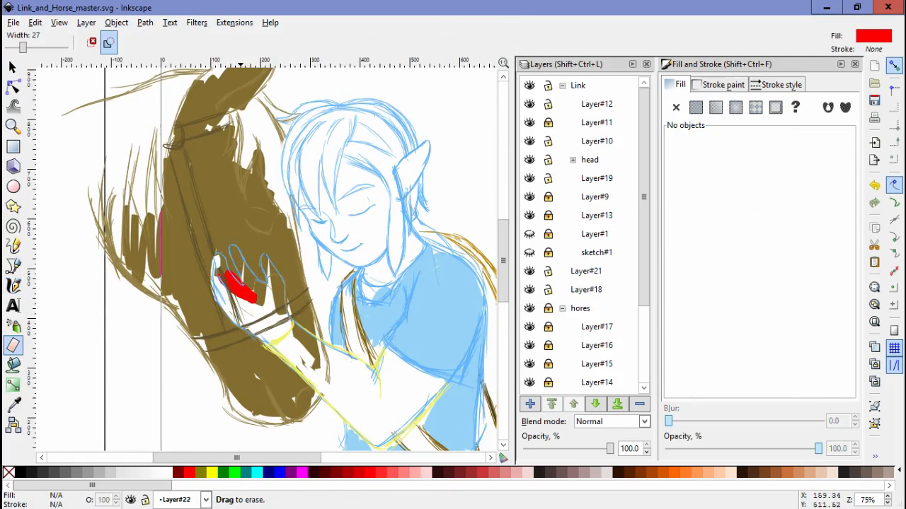
Paint yellow-green flat colour over Link's bracer on Layer#23 and expand the Link layer group.
drag(240, 283, 283, 318)
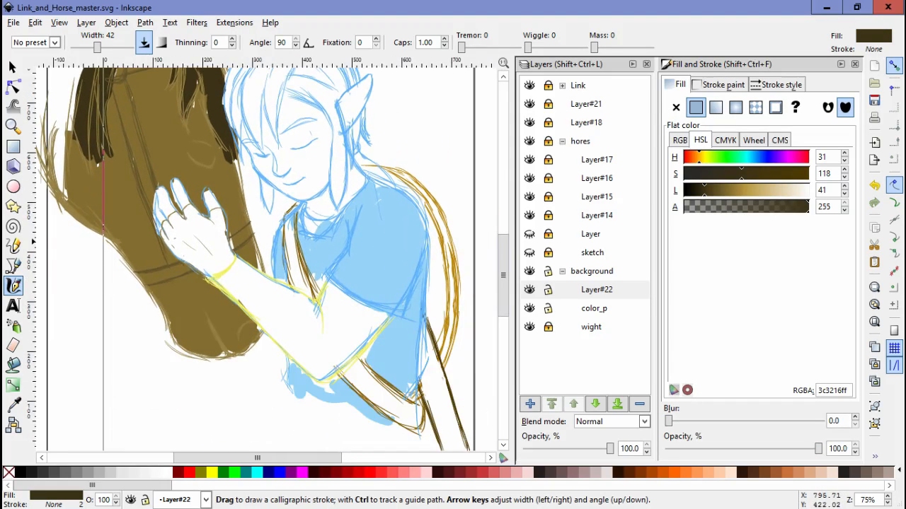
click(530, 405)
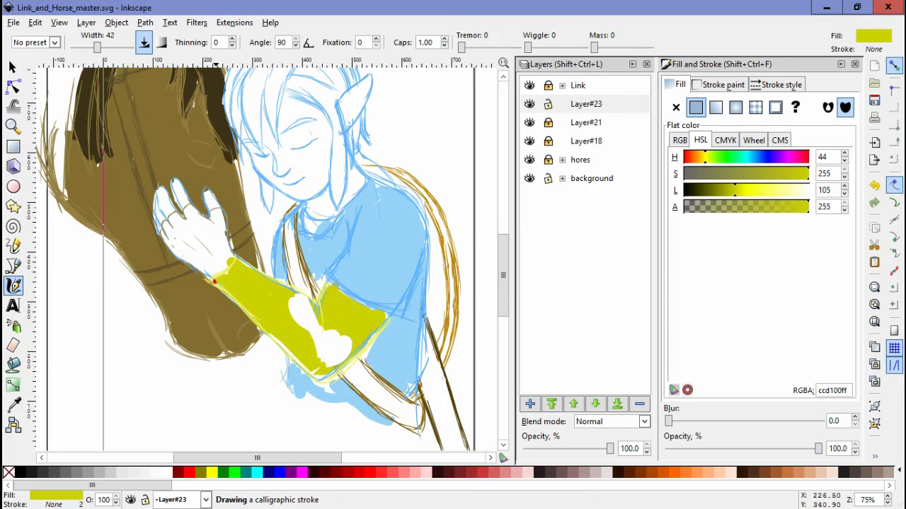
click(586, 272)
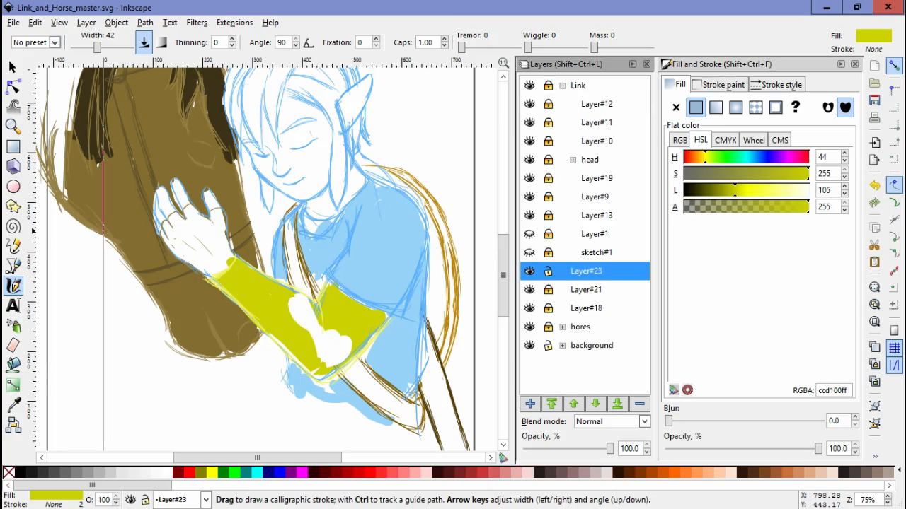